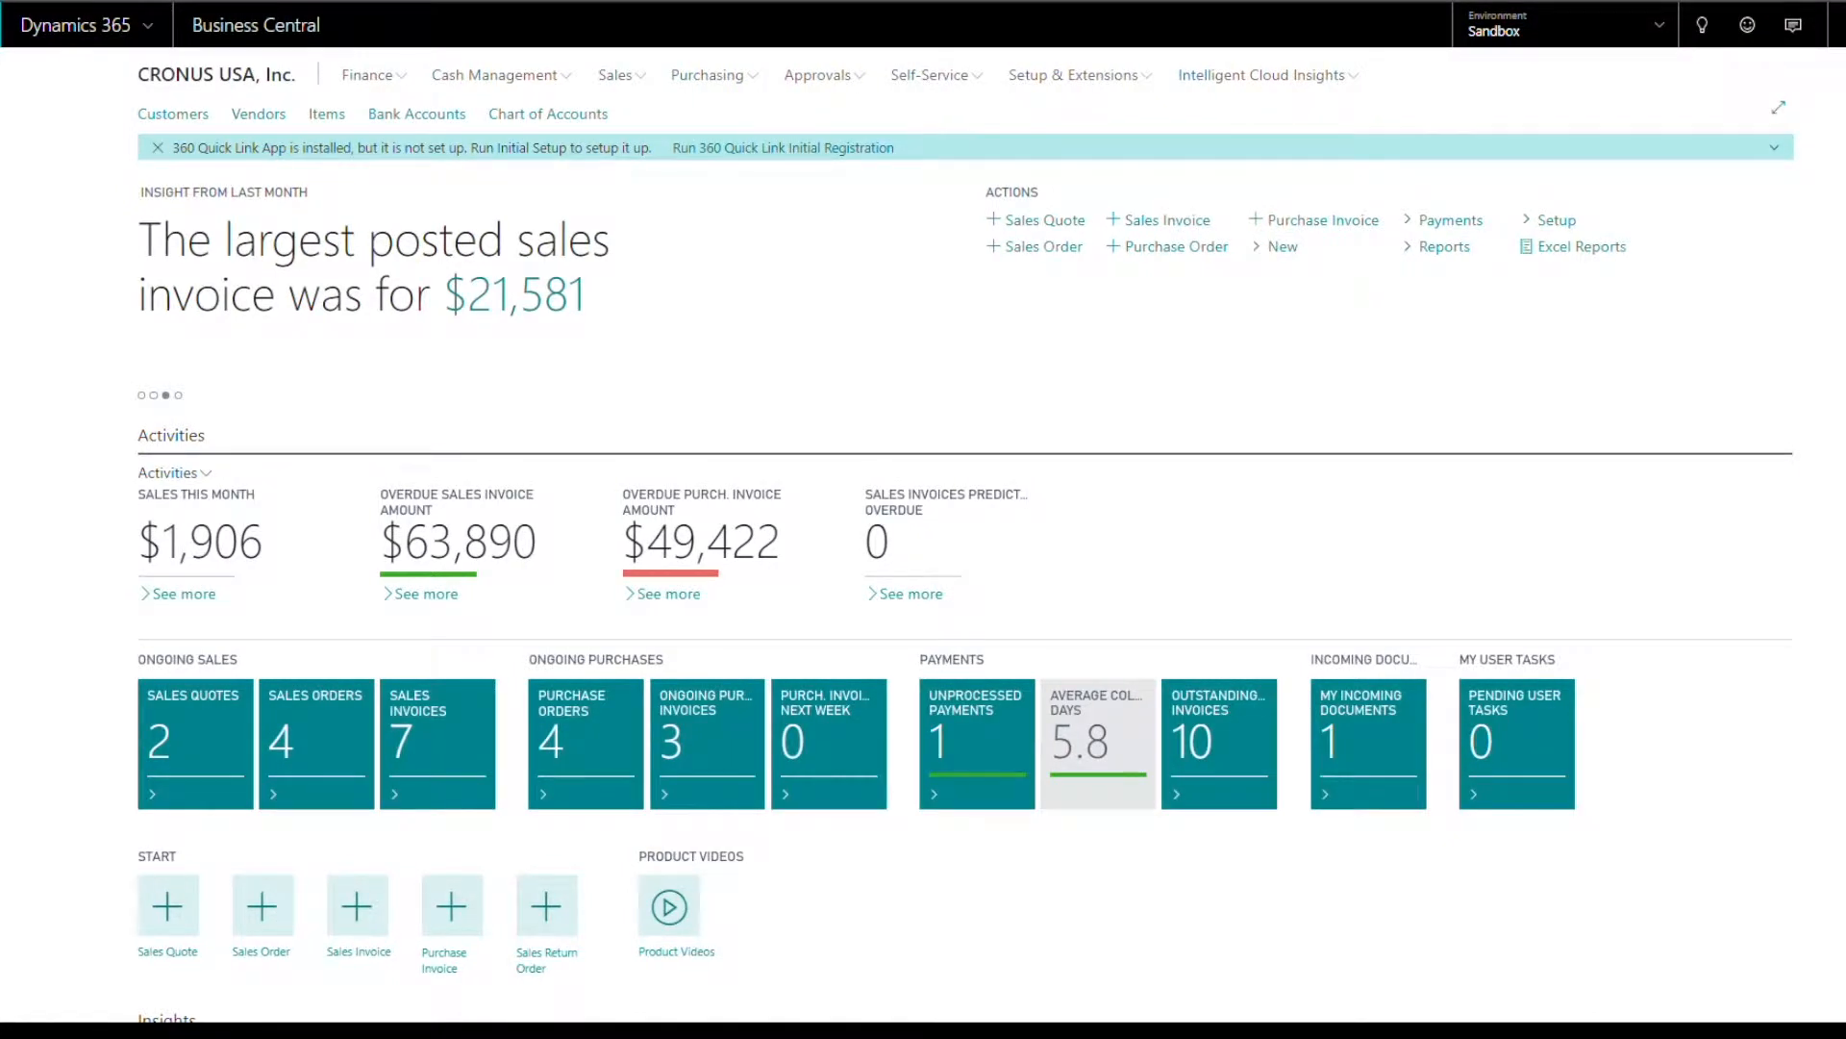
- Find and open the Signature List page through Tell Me search
click(1703, 25)
text(signature list)
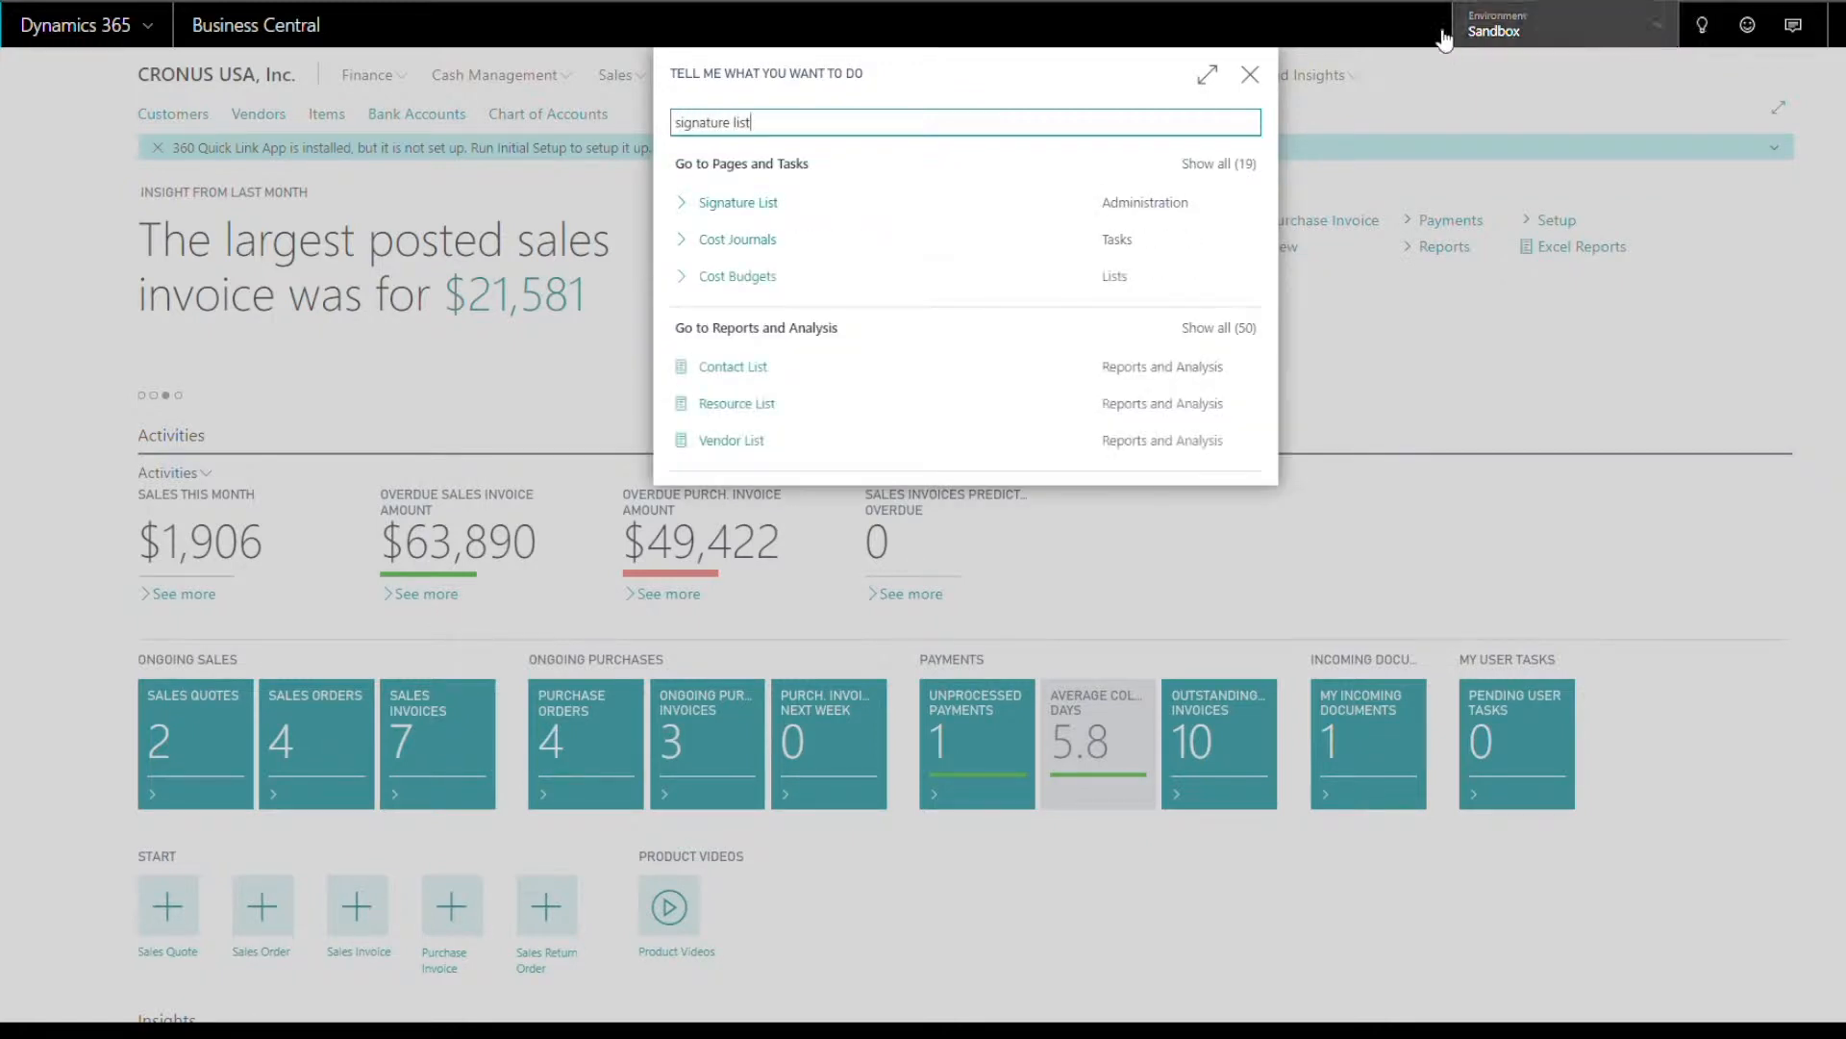
mouse_move(765, 202)
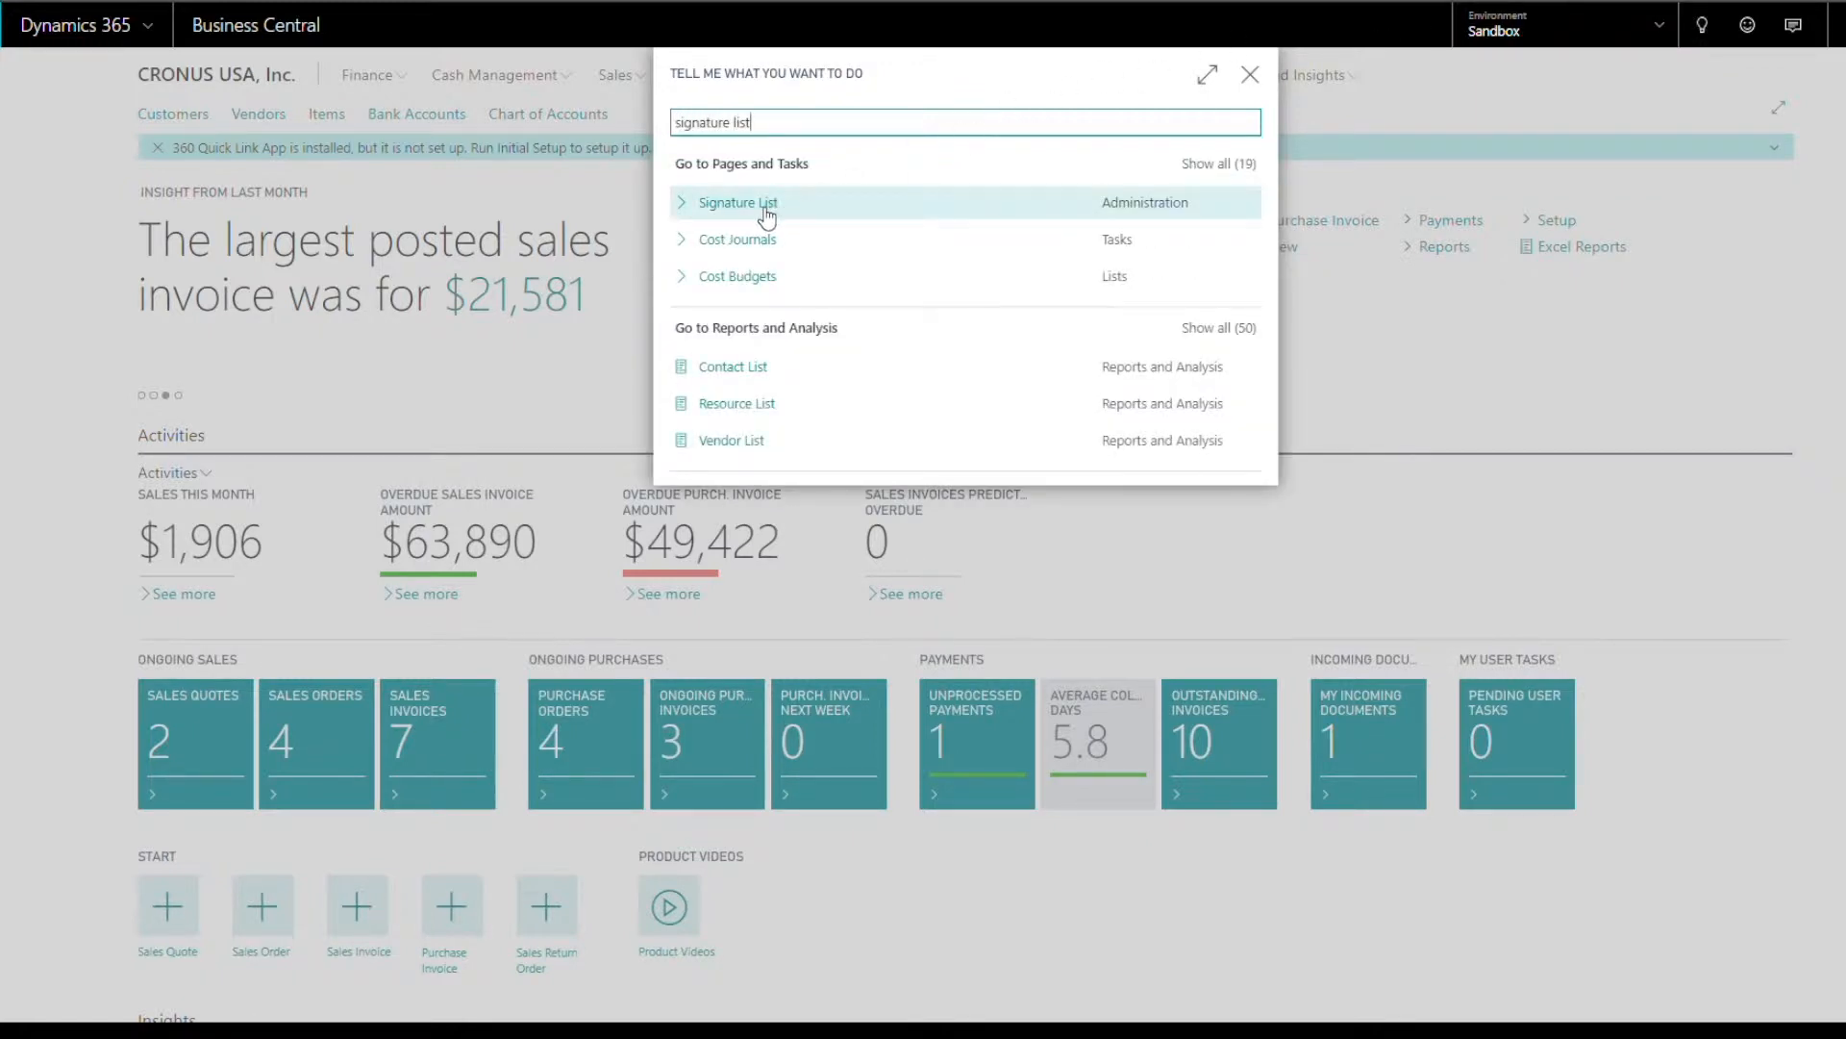
click(736, 202)
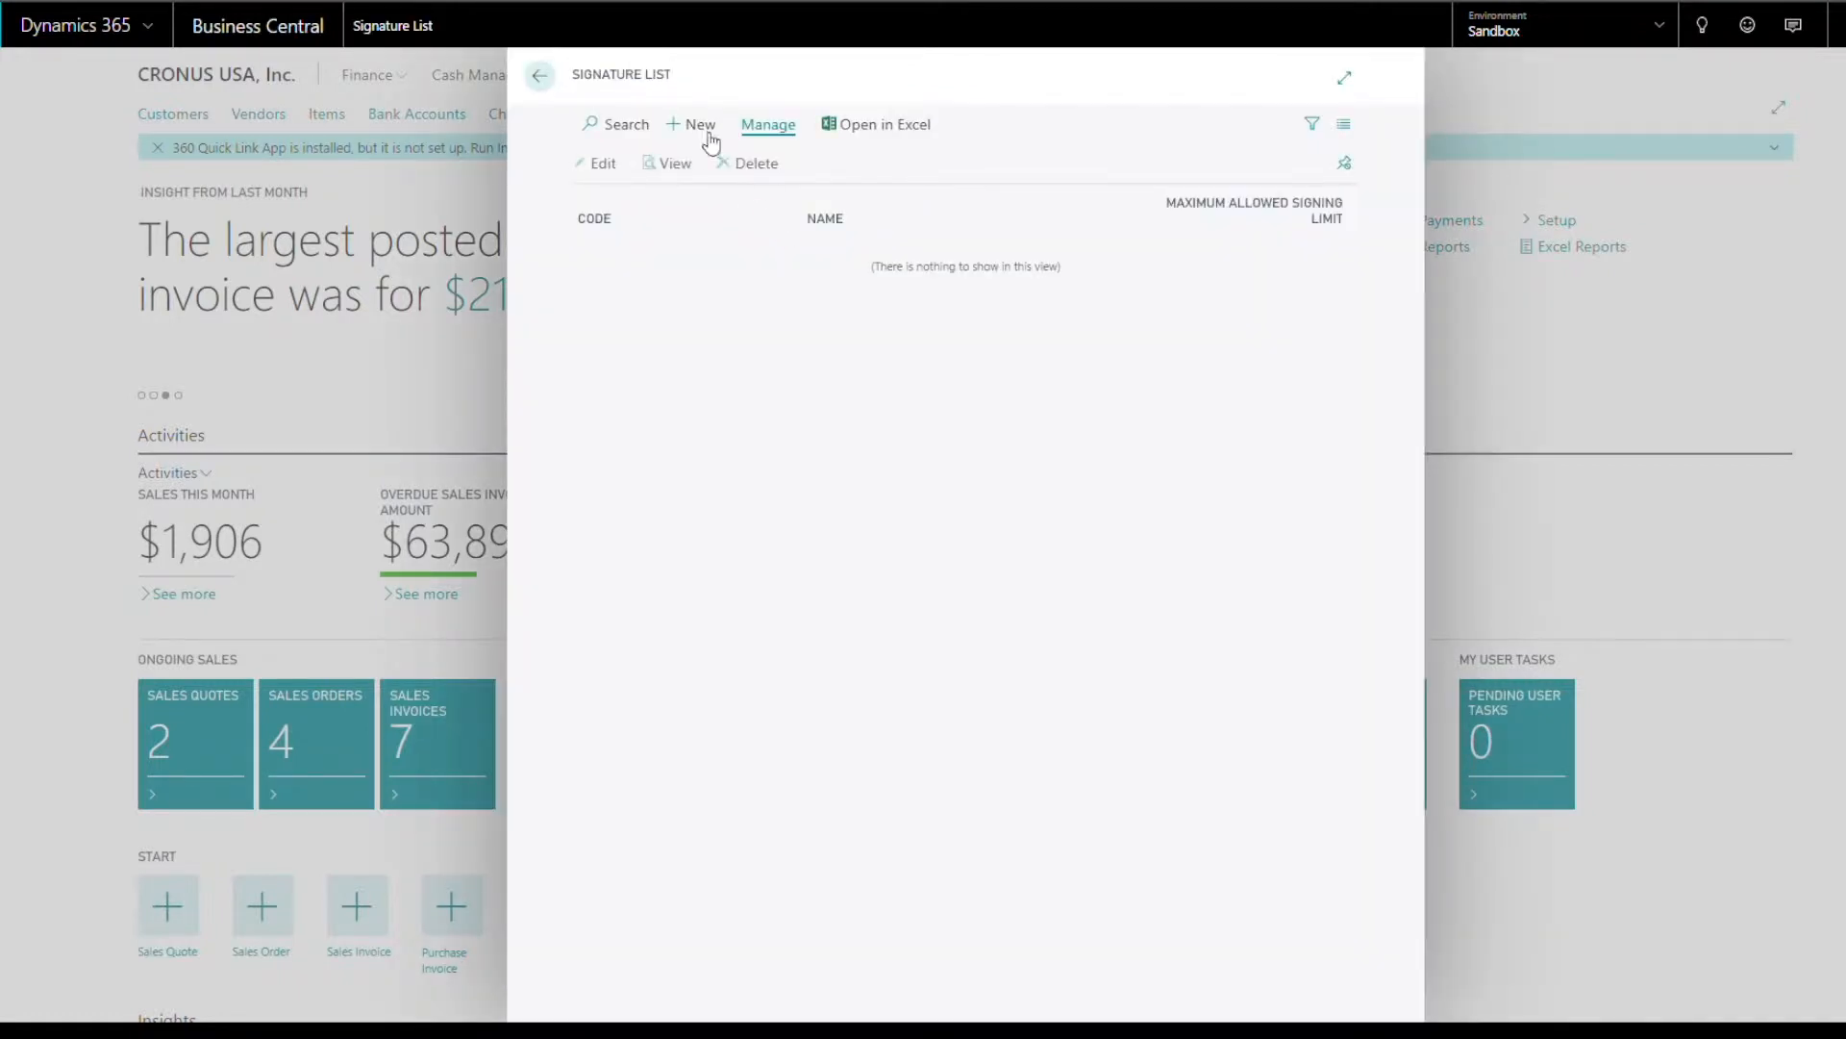
- Create signature SIGN1 for Adam with a 10,000.00 maximum signing limit
click(691, 123)
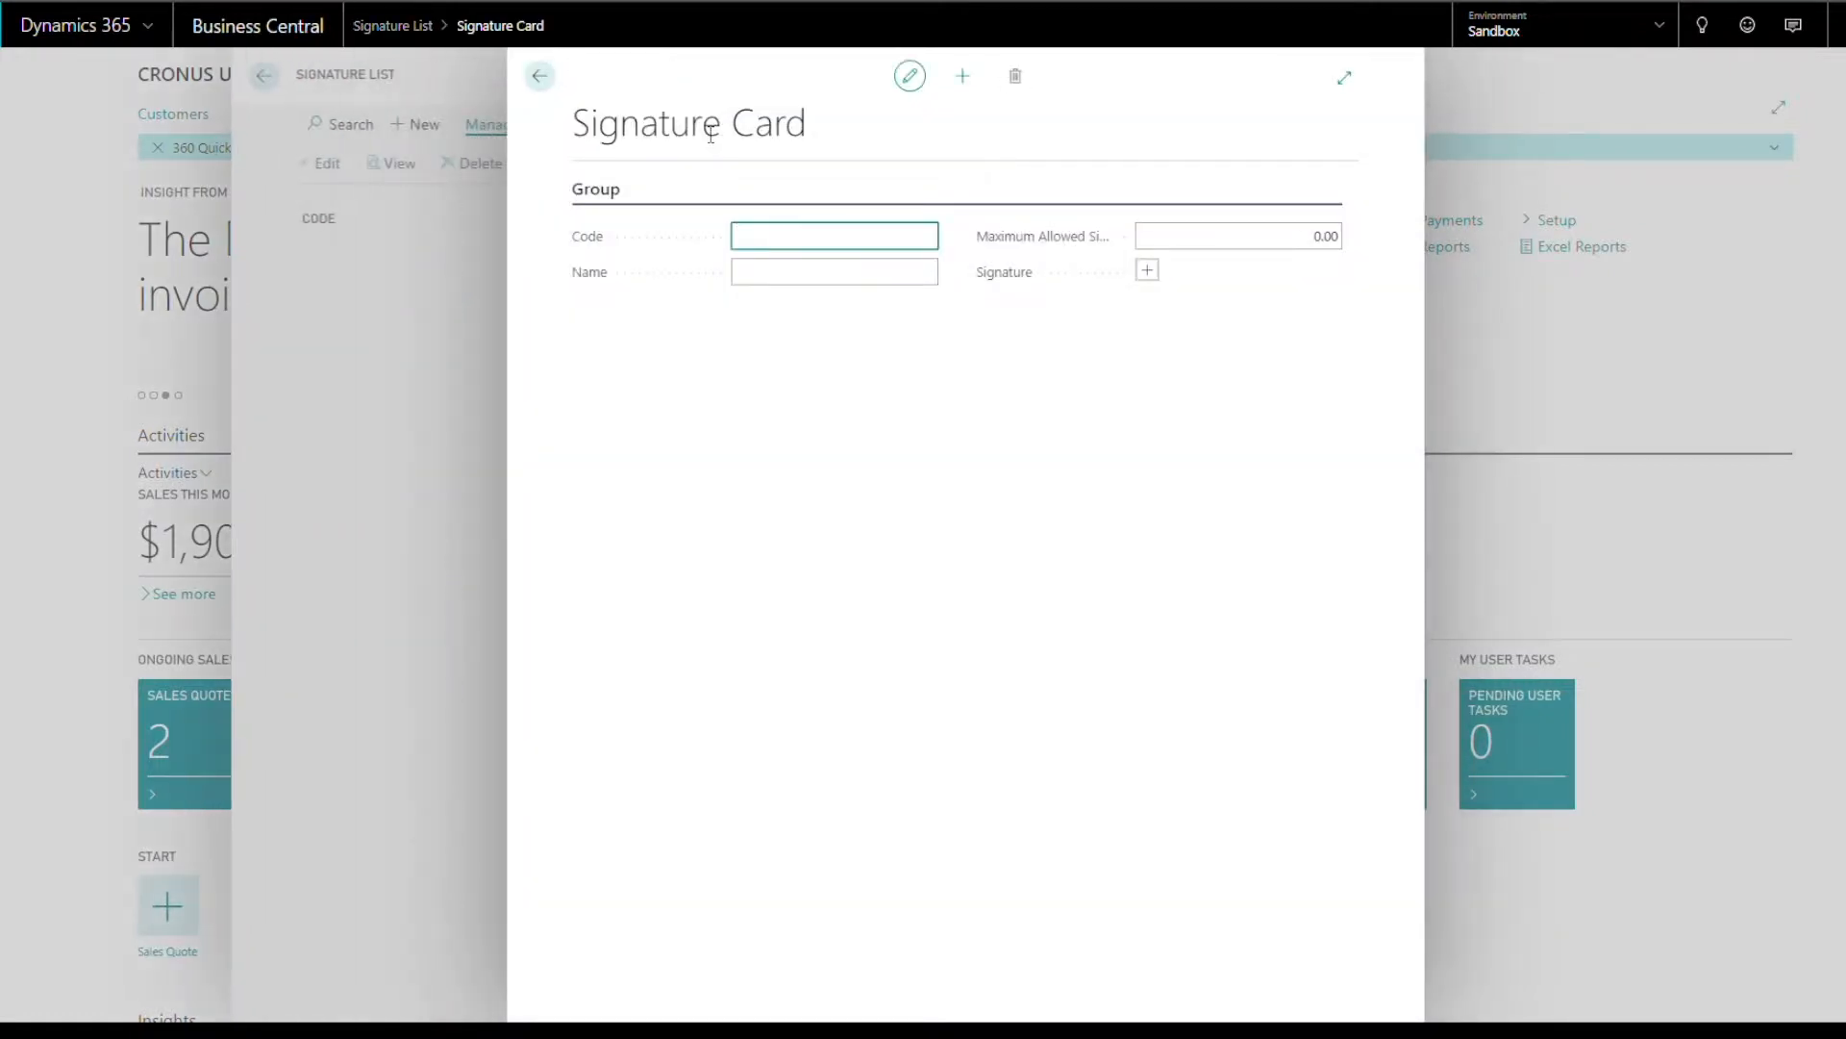
text(Sign)
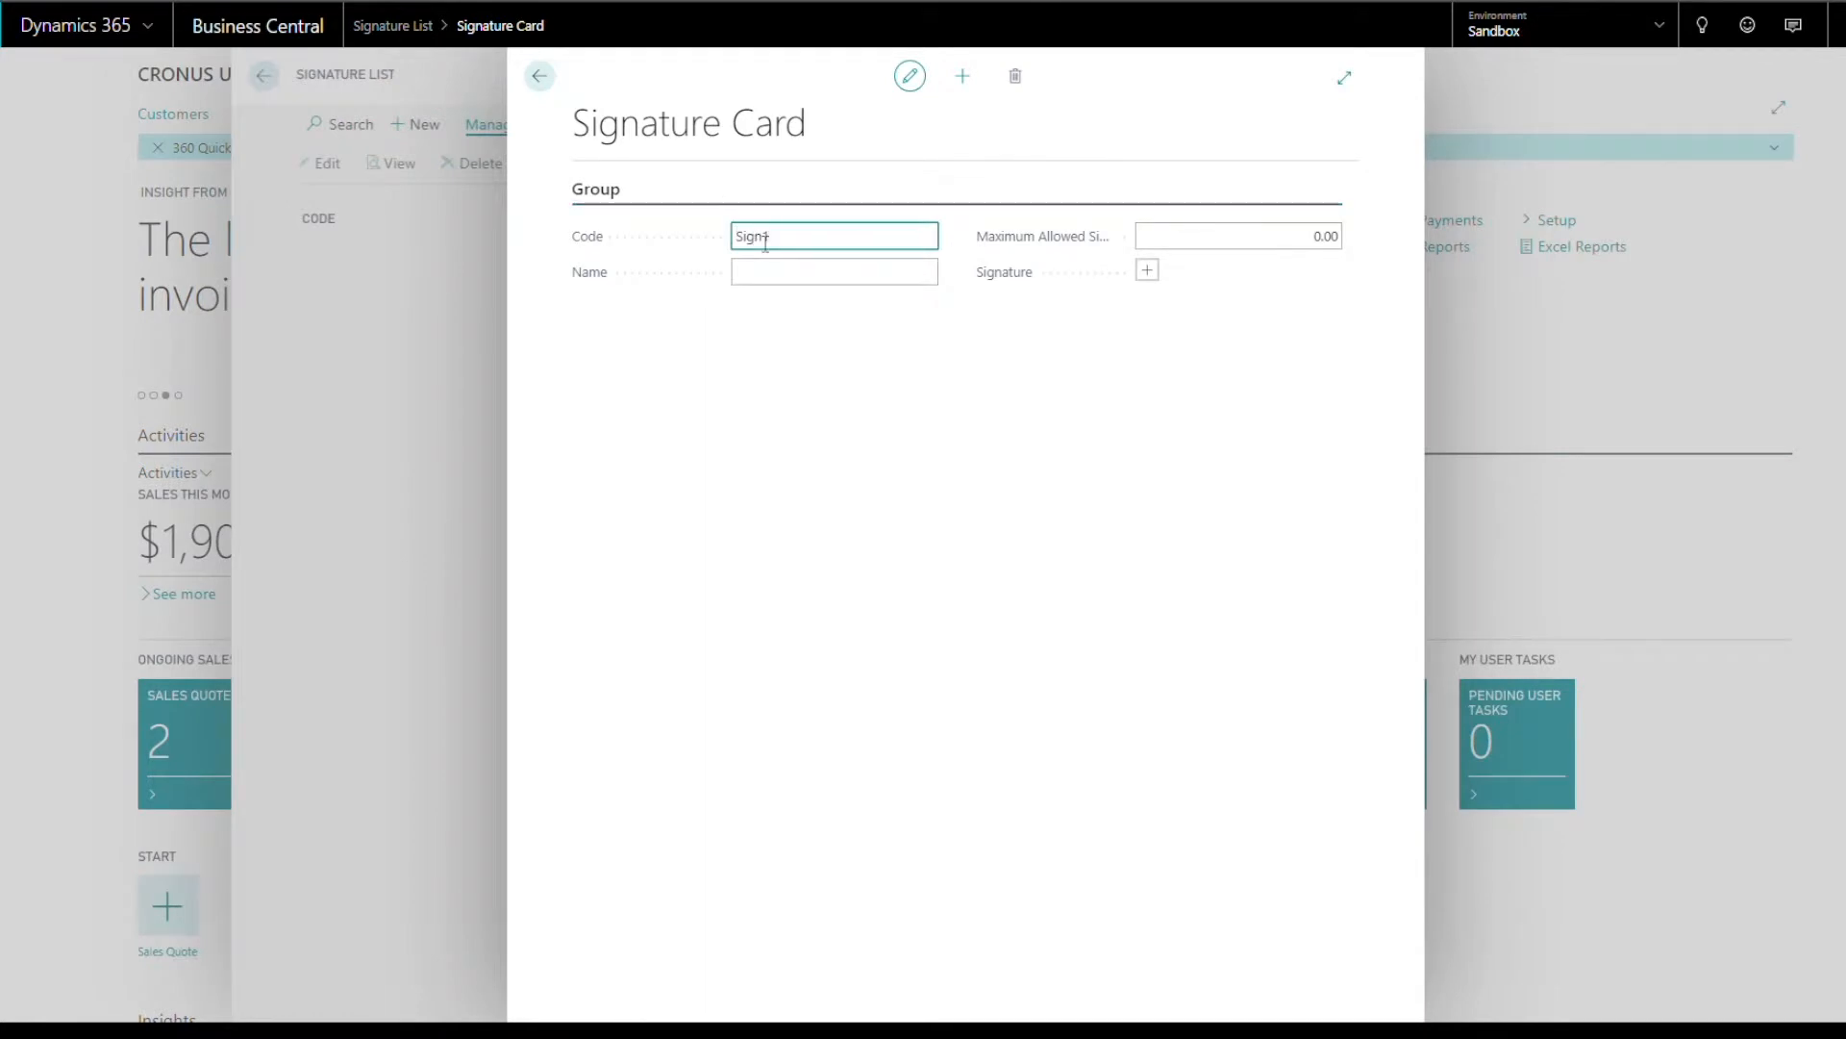
text(Adam)
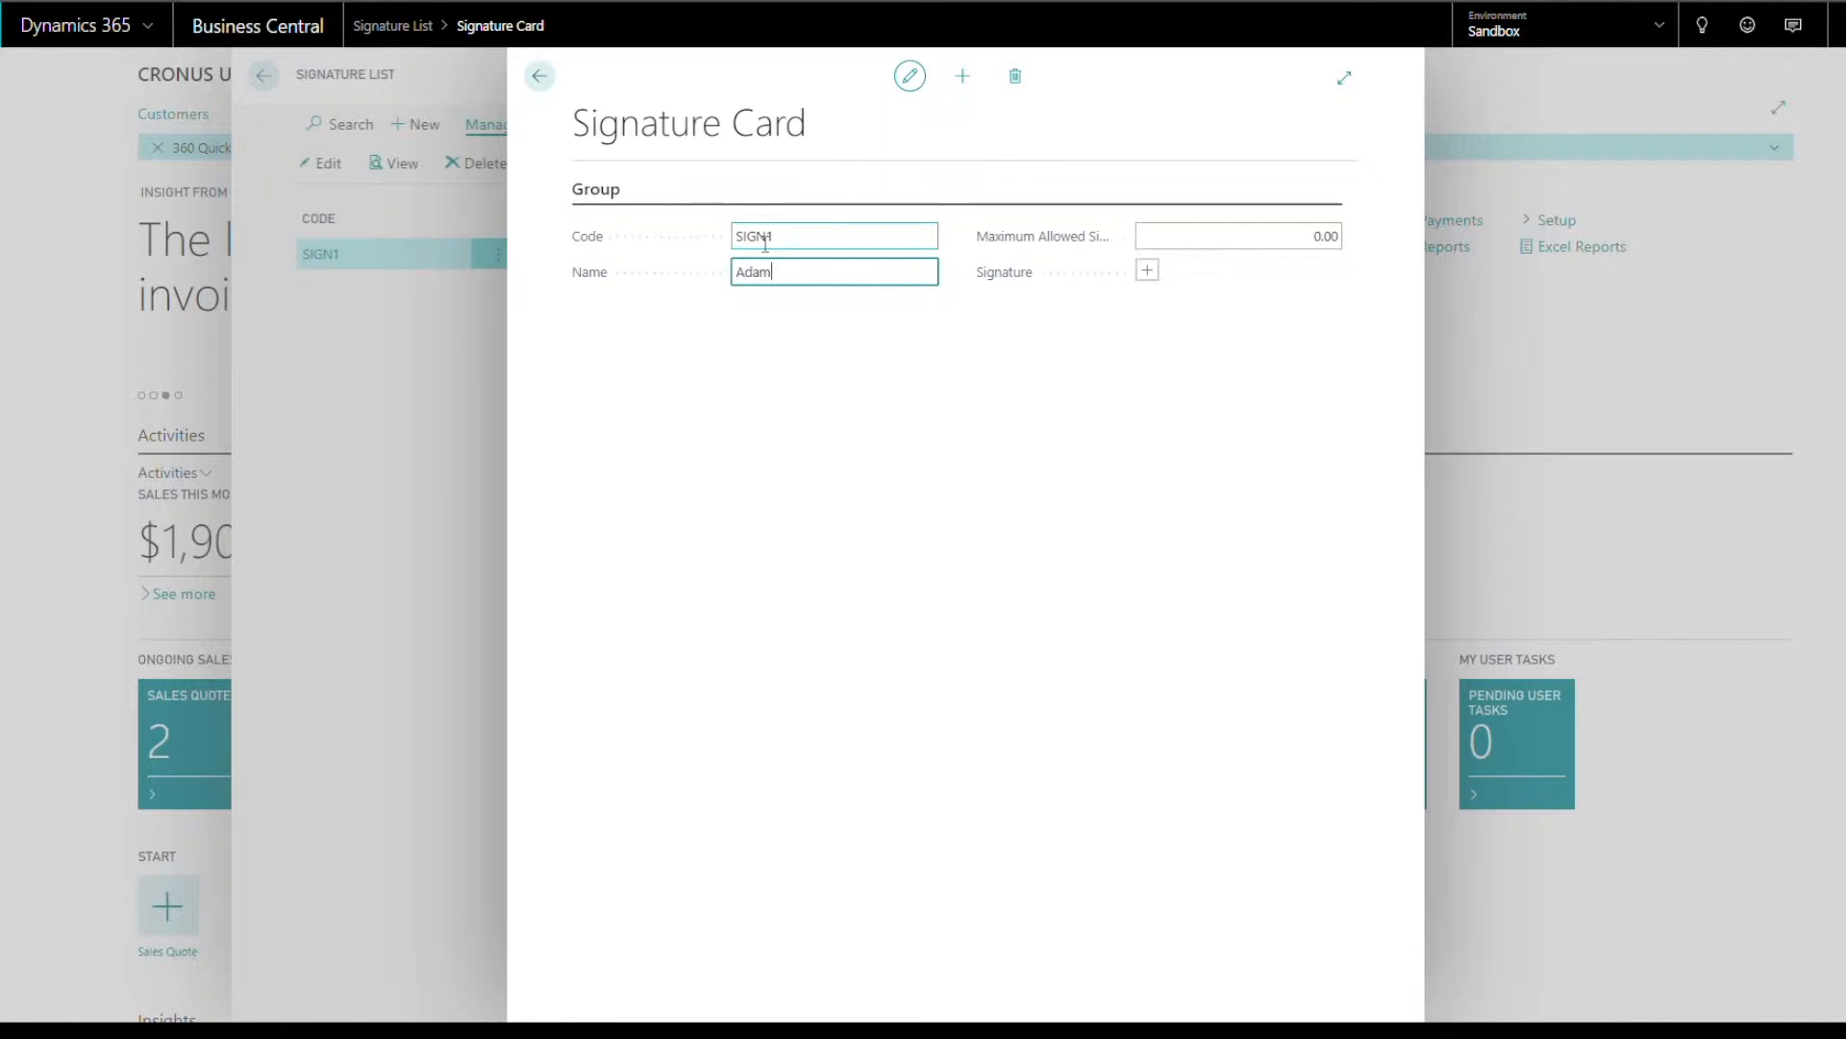
click(1236, 234)
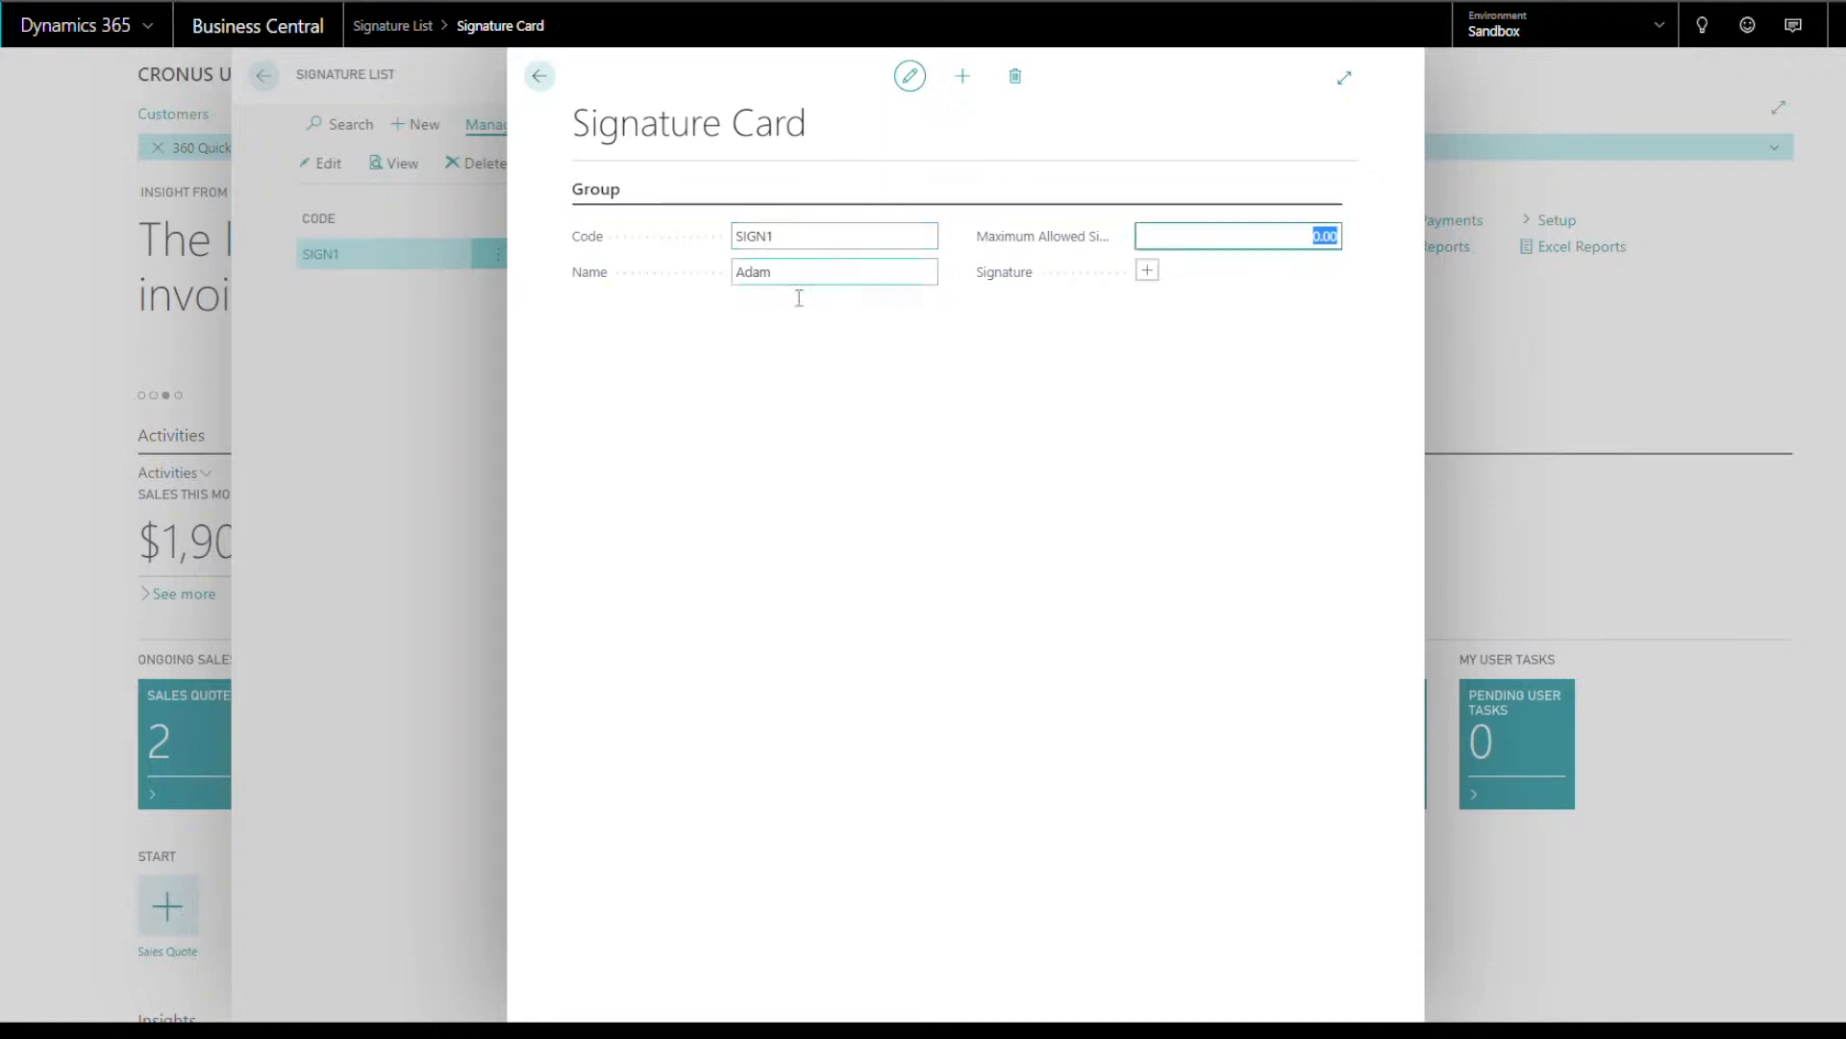
mouse_move(1229, 250)
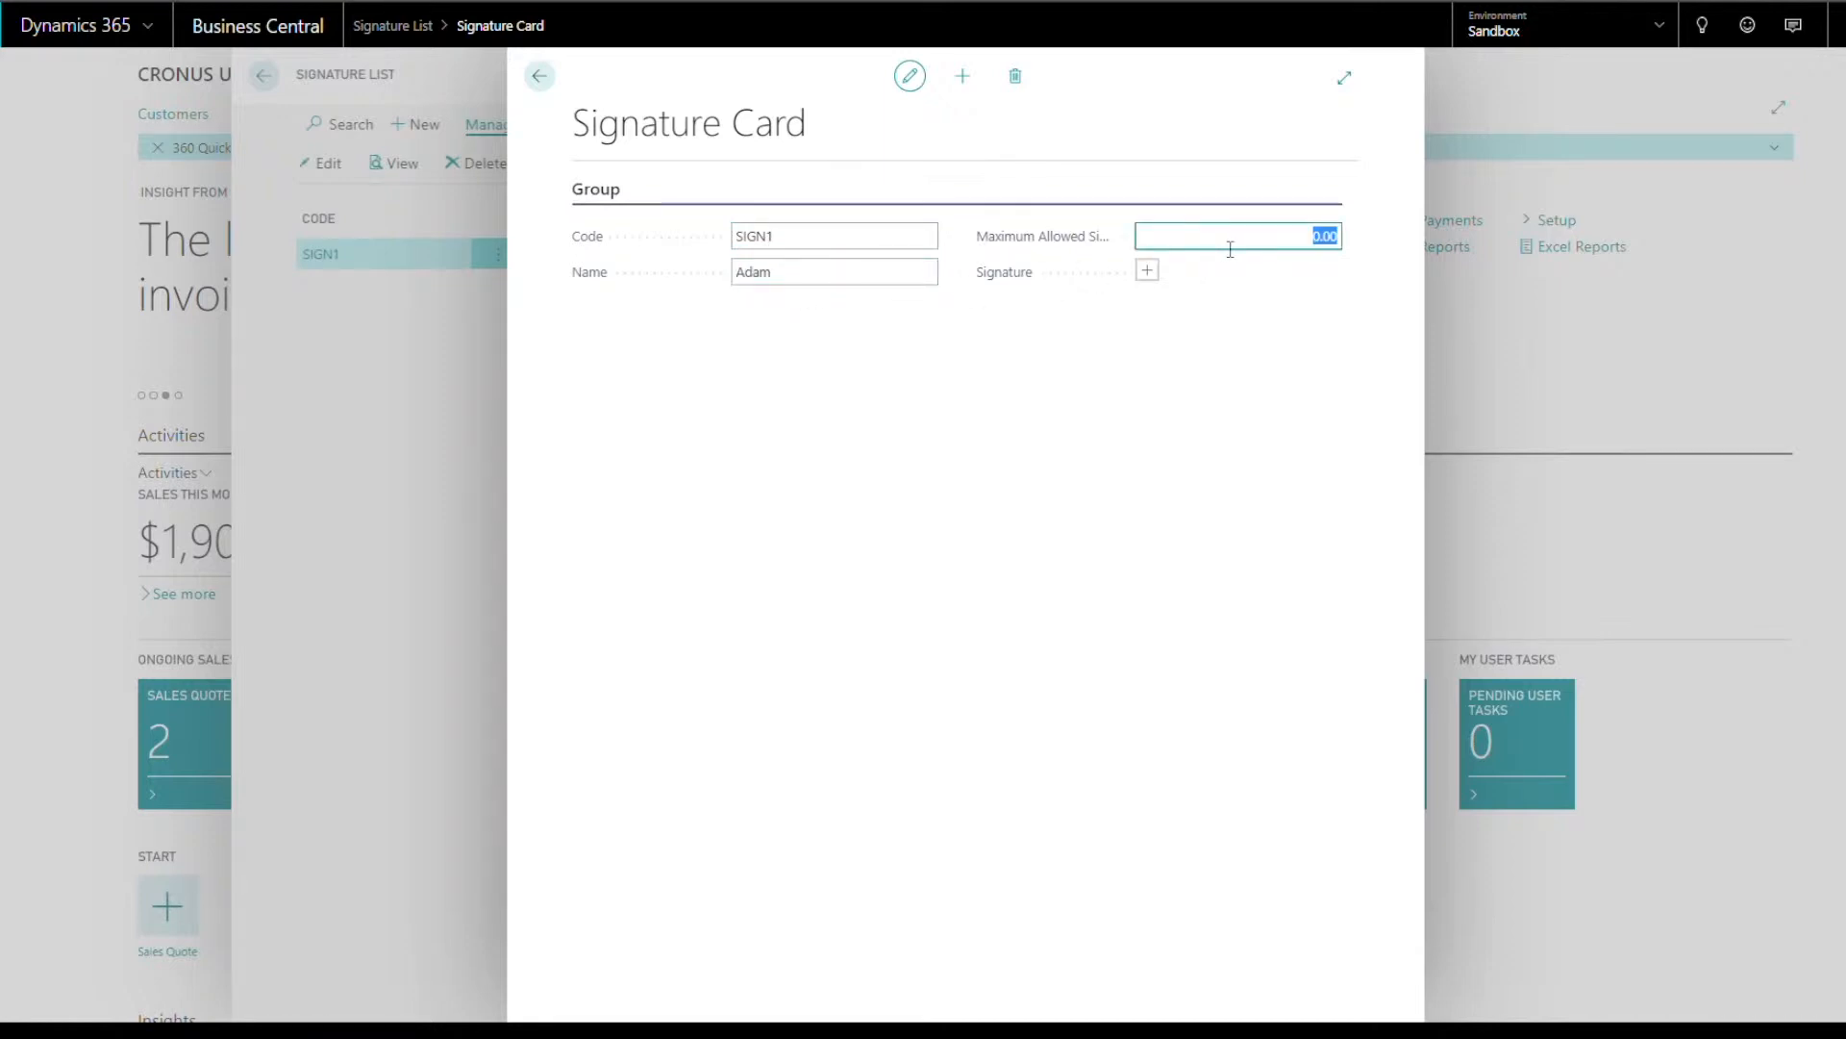
text(10,000.00)
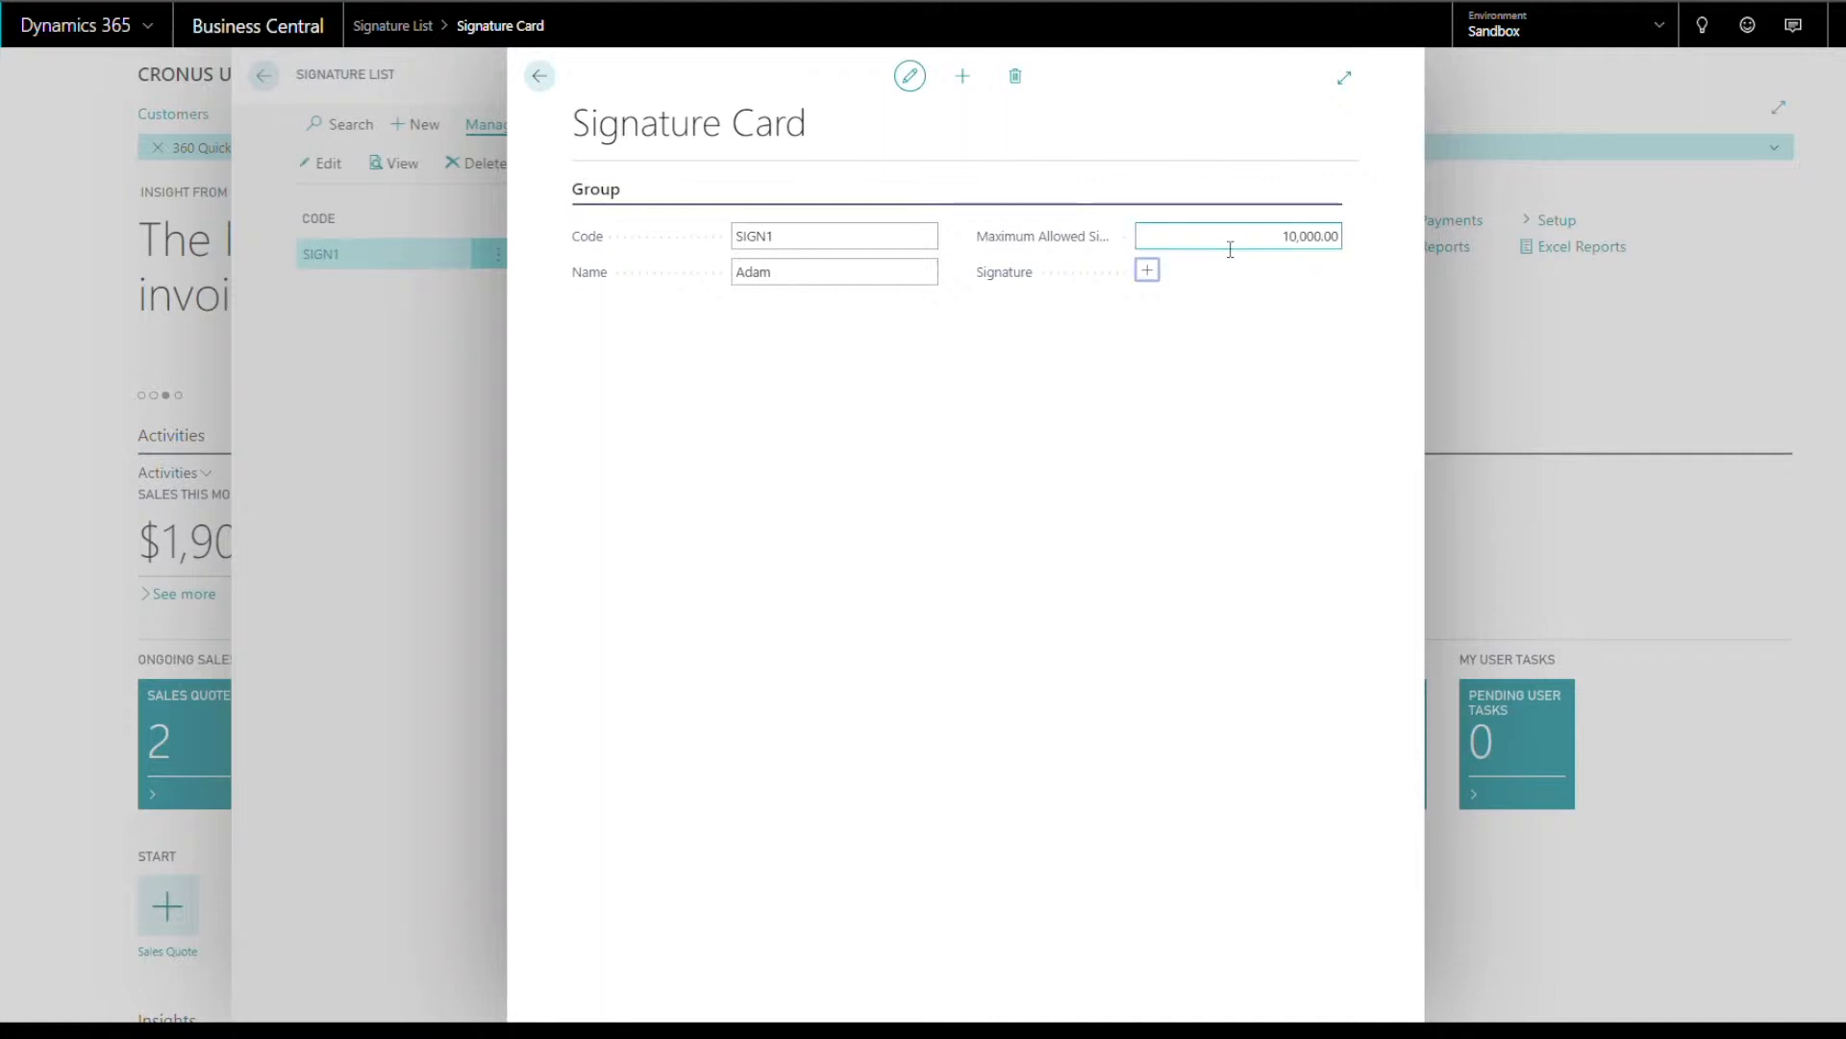
- Attach the signature image file to the SIGN1 record
click(1146, 269)
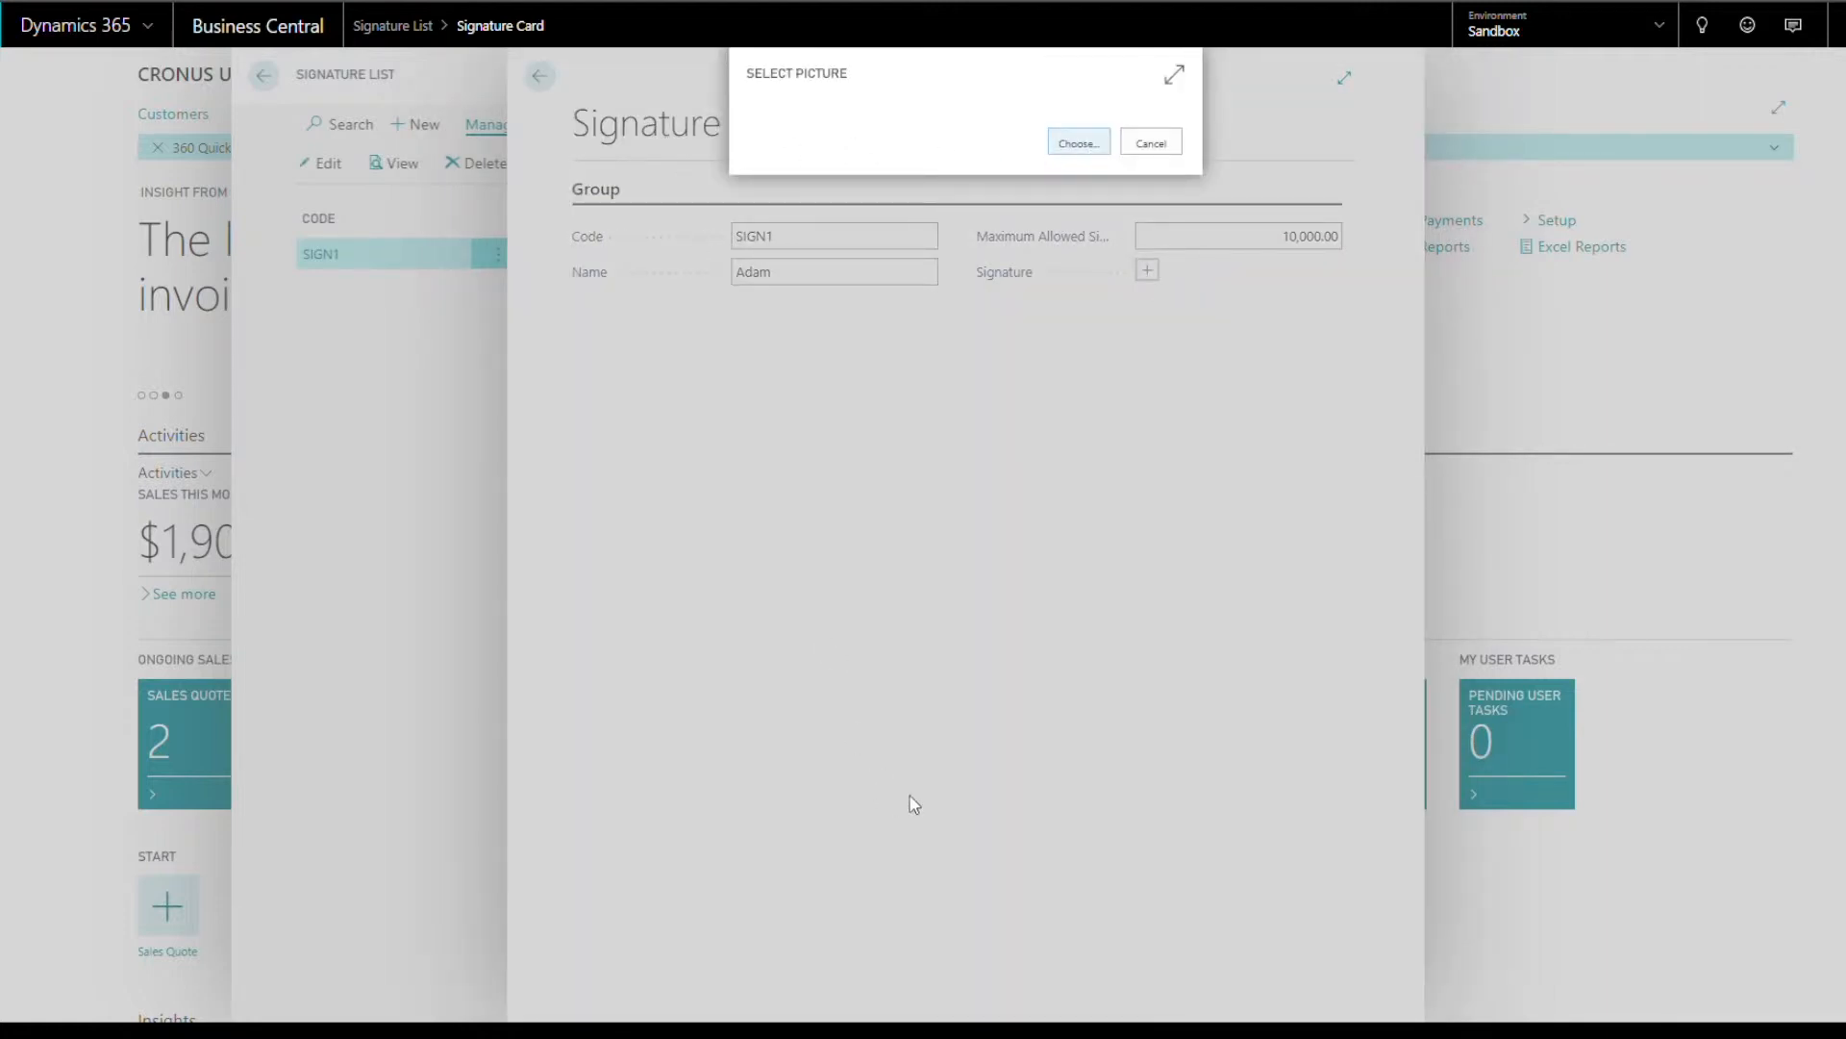
click(1151, 140)
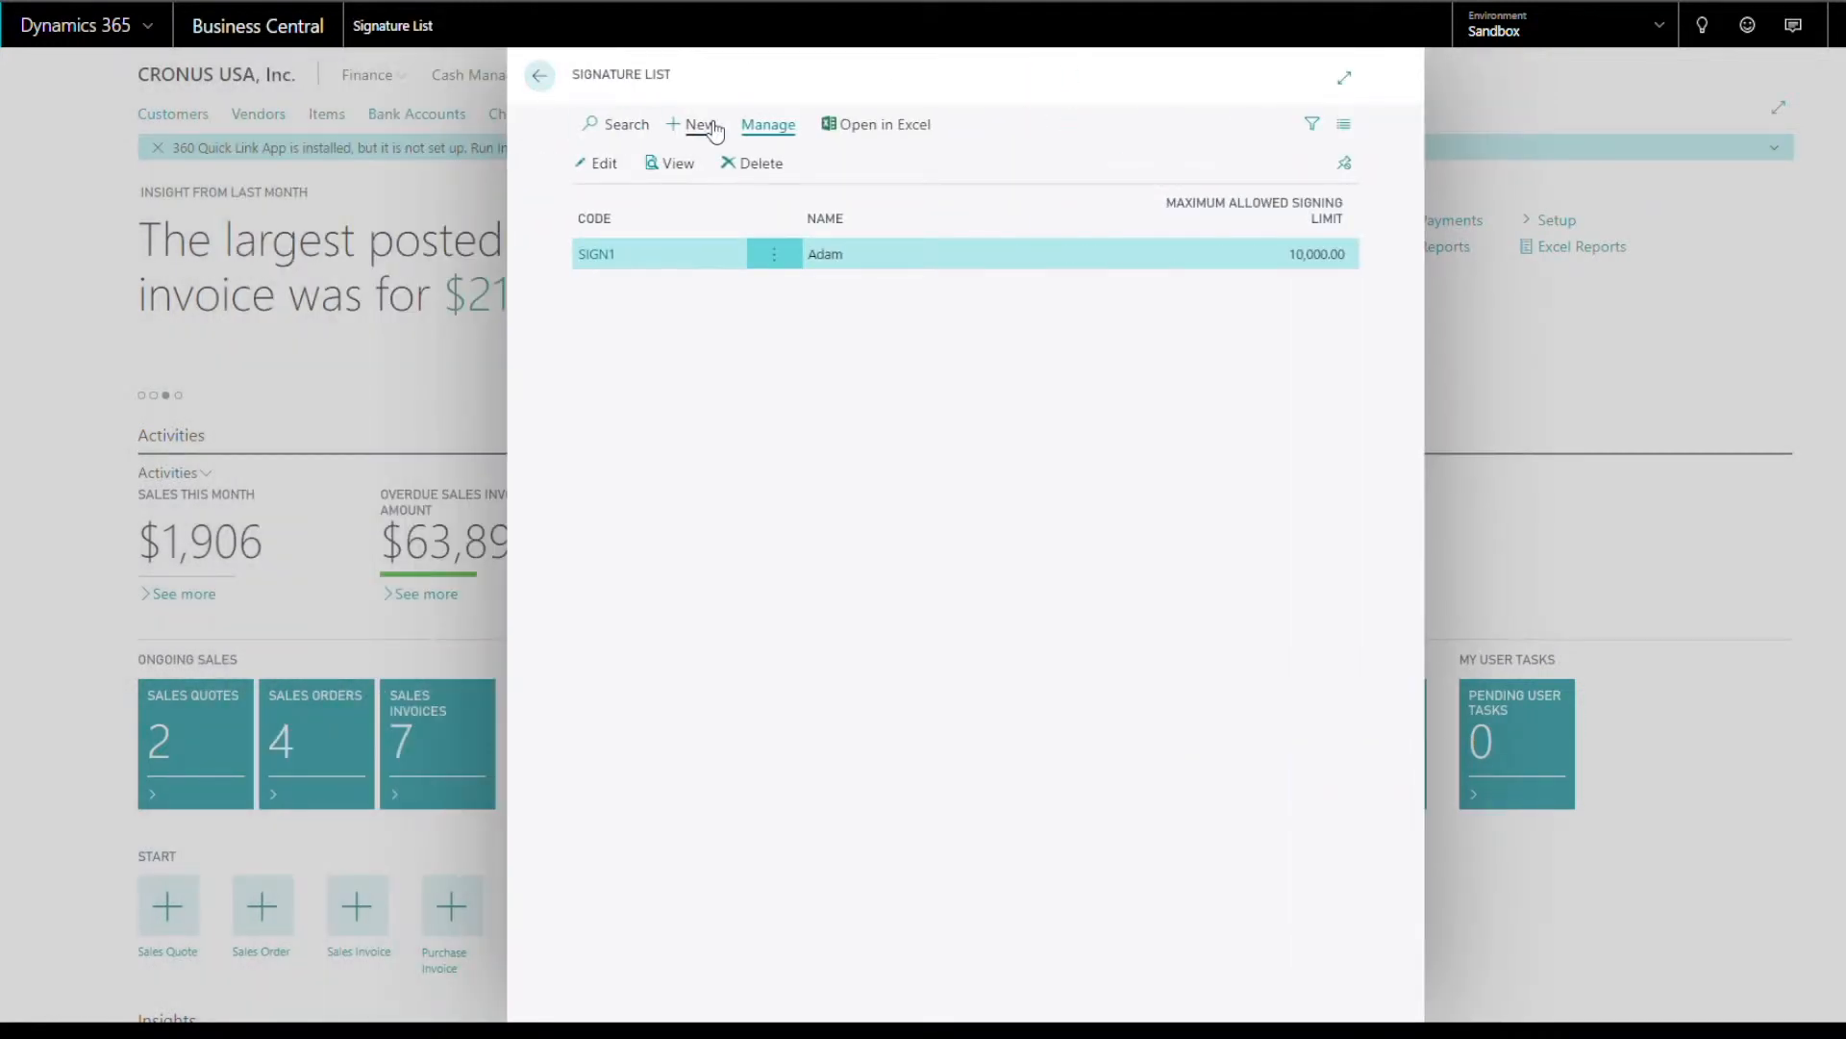
- Create signature SIGN2 for John with a 20,000.00 limit and signature image, then close the list
click(694, 123)
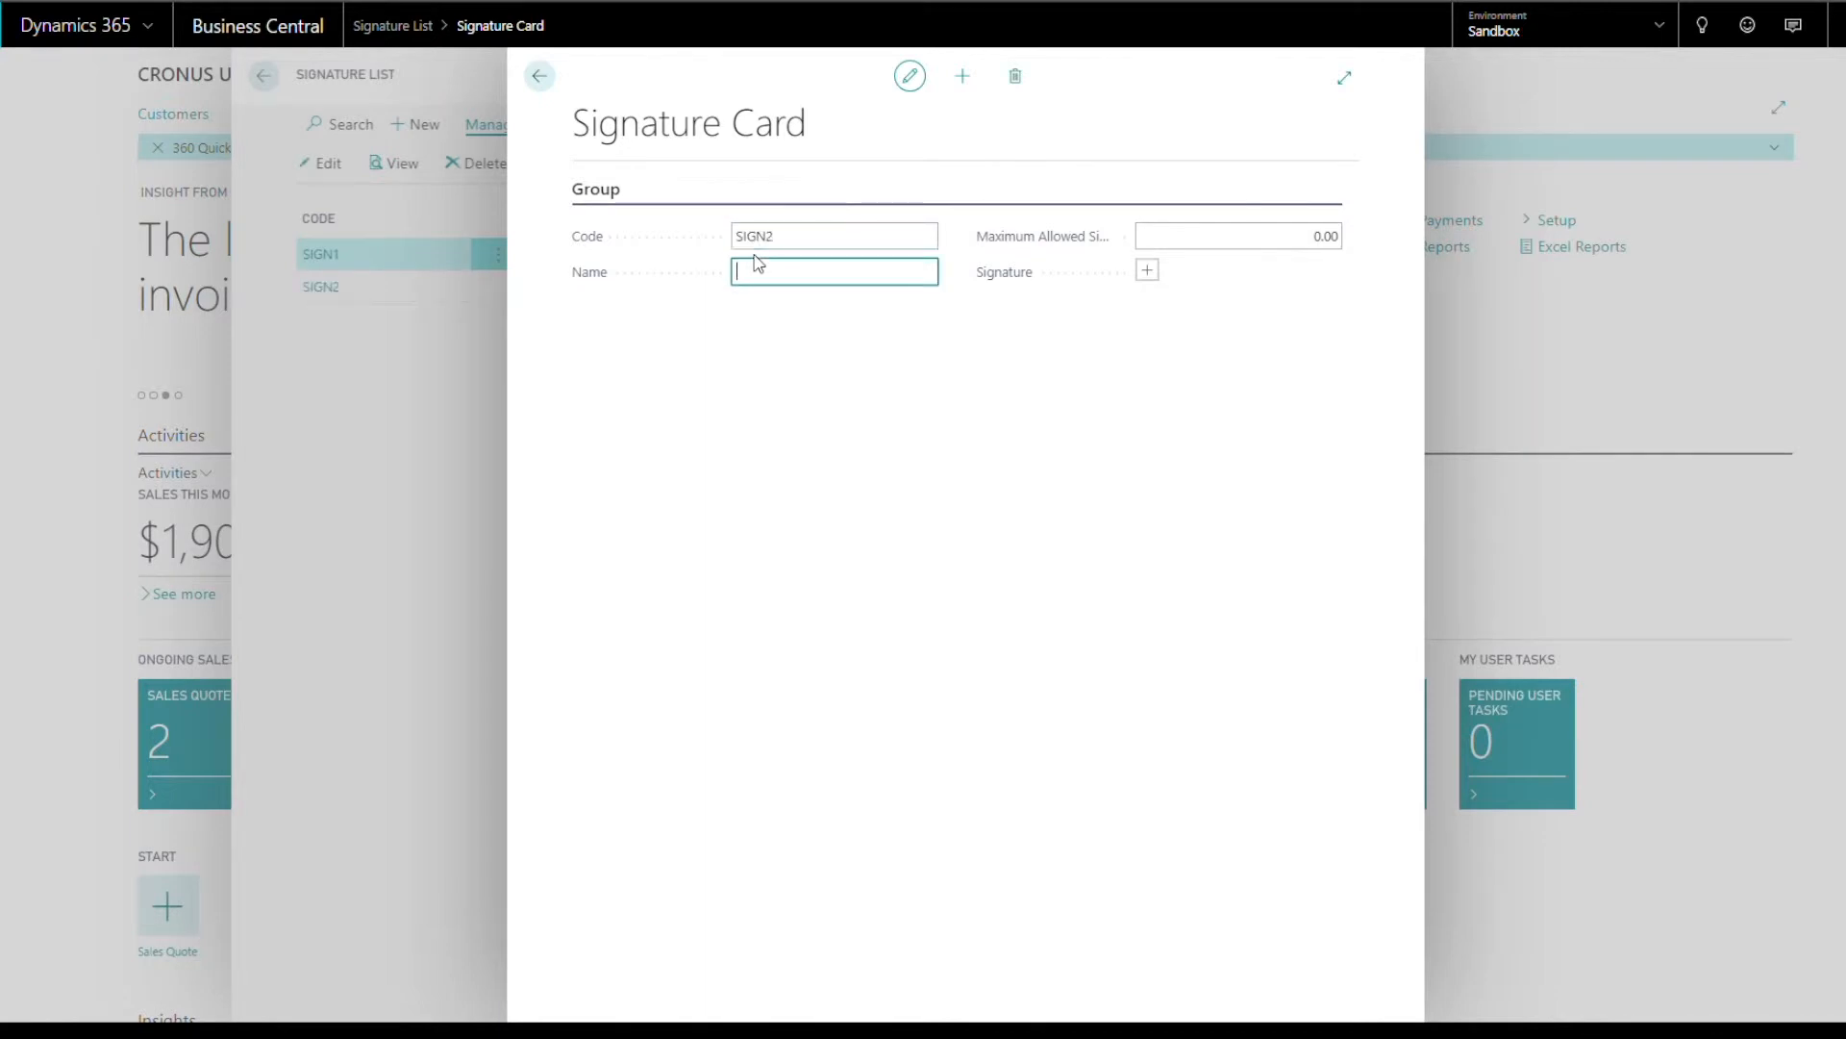
text(John)
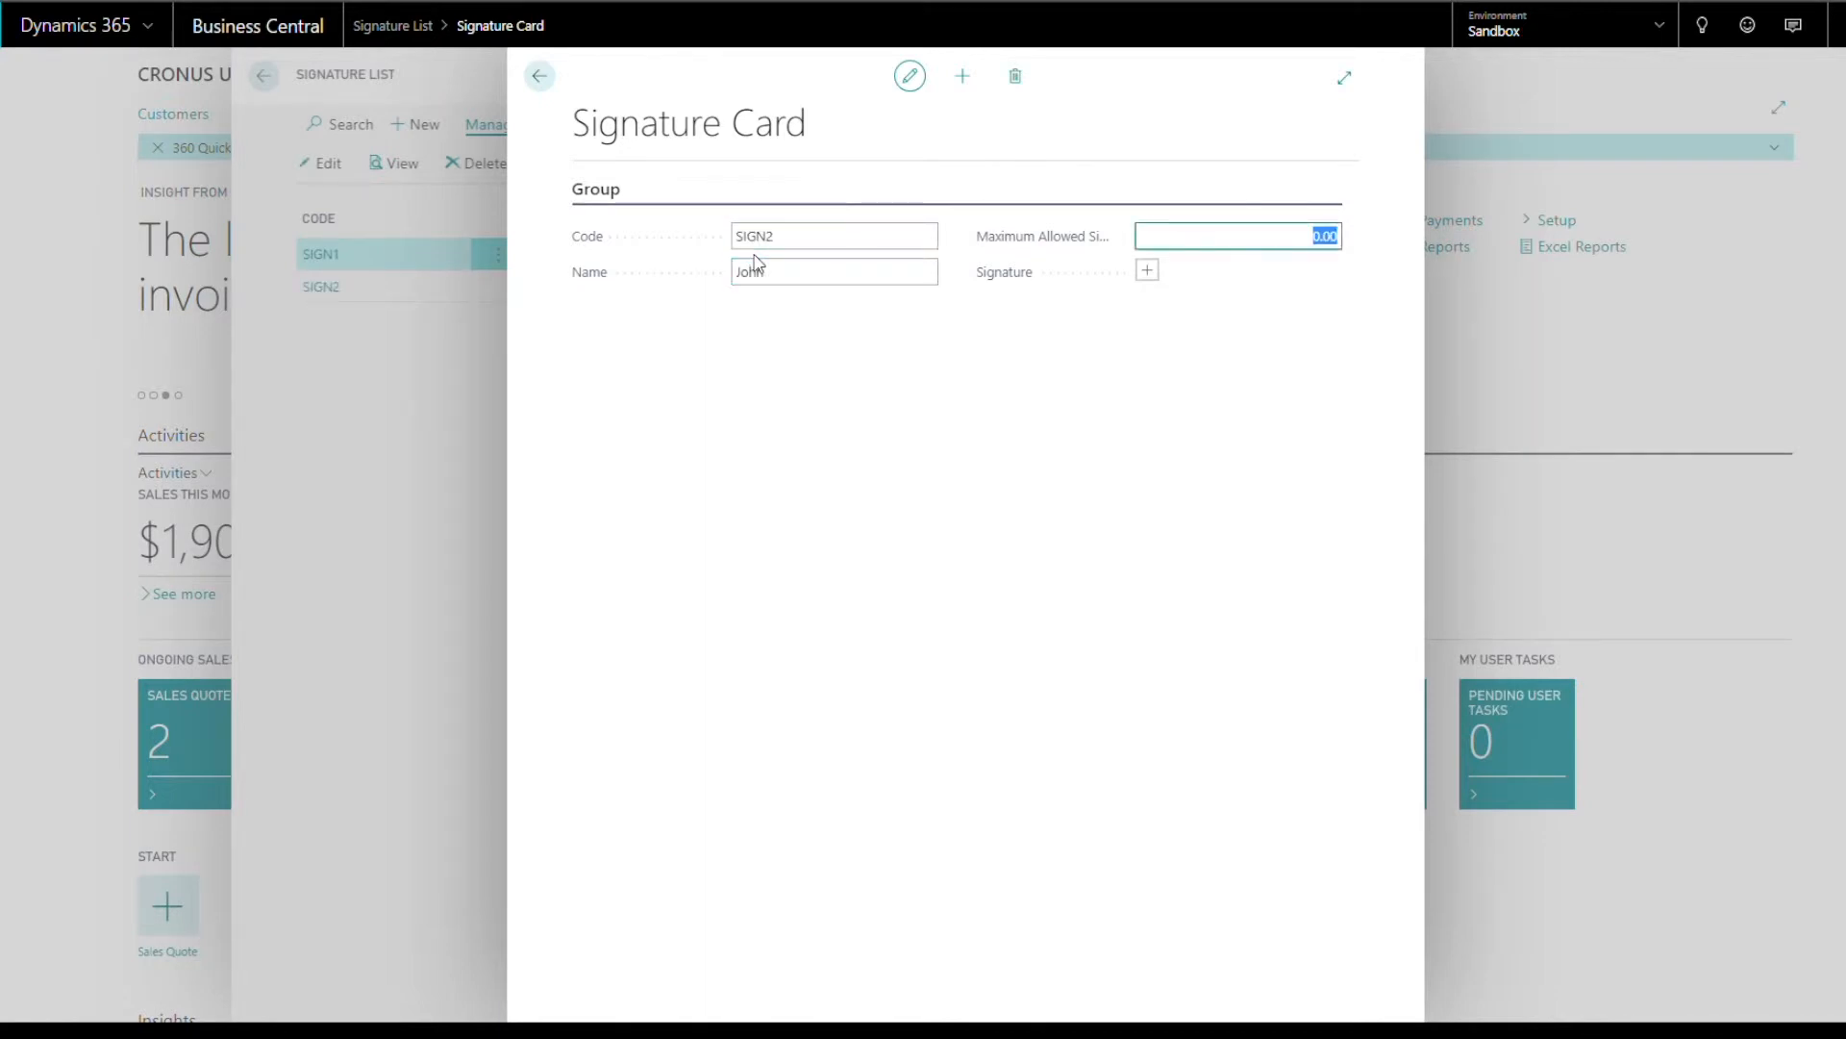
text(20000)
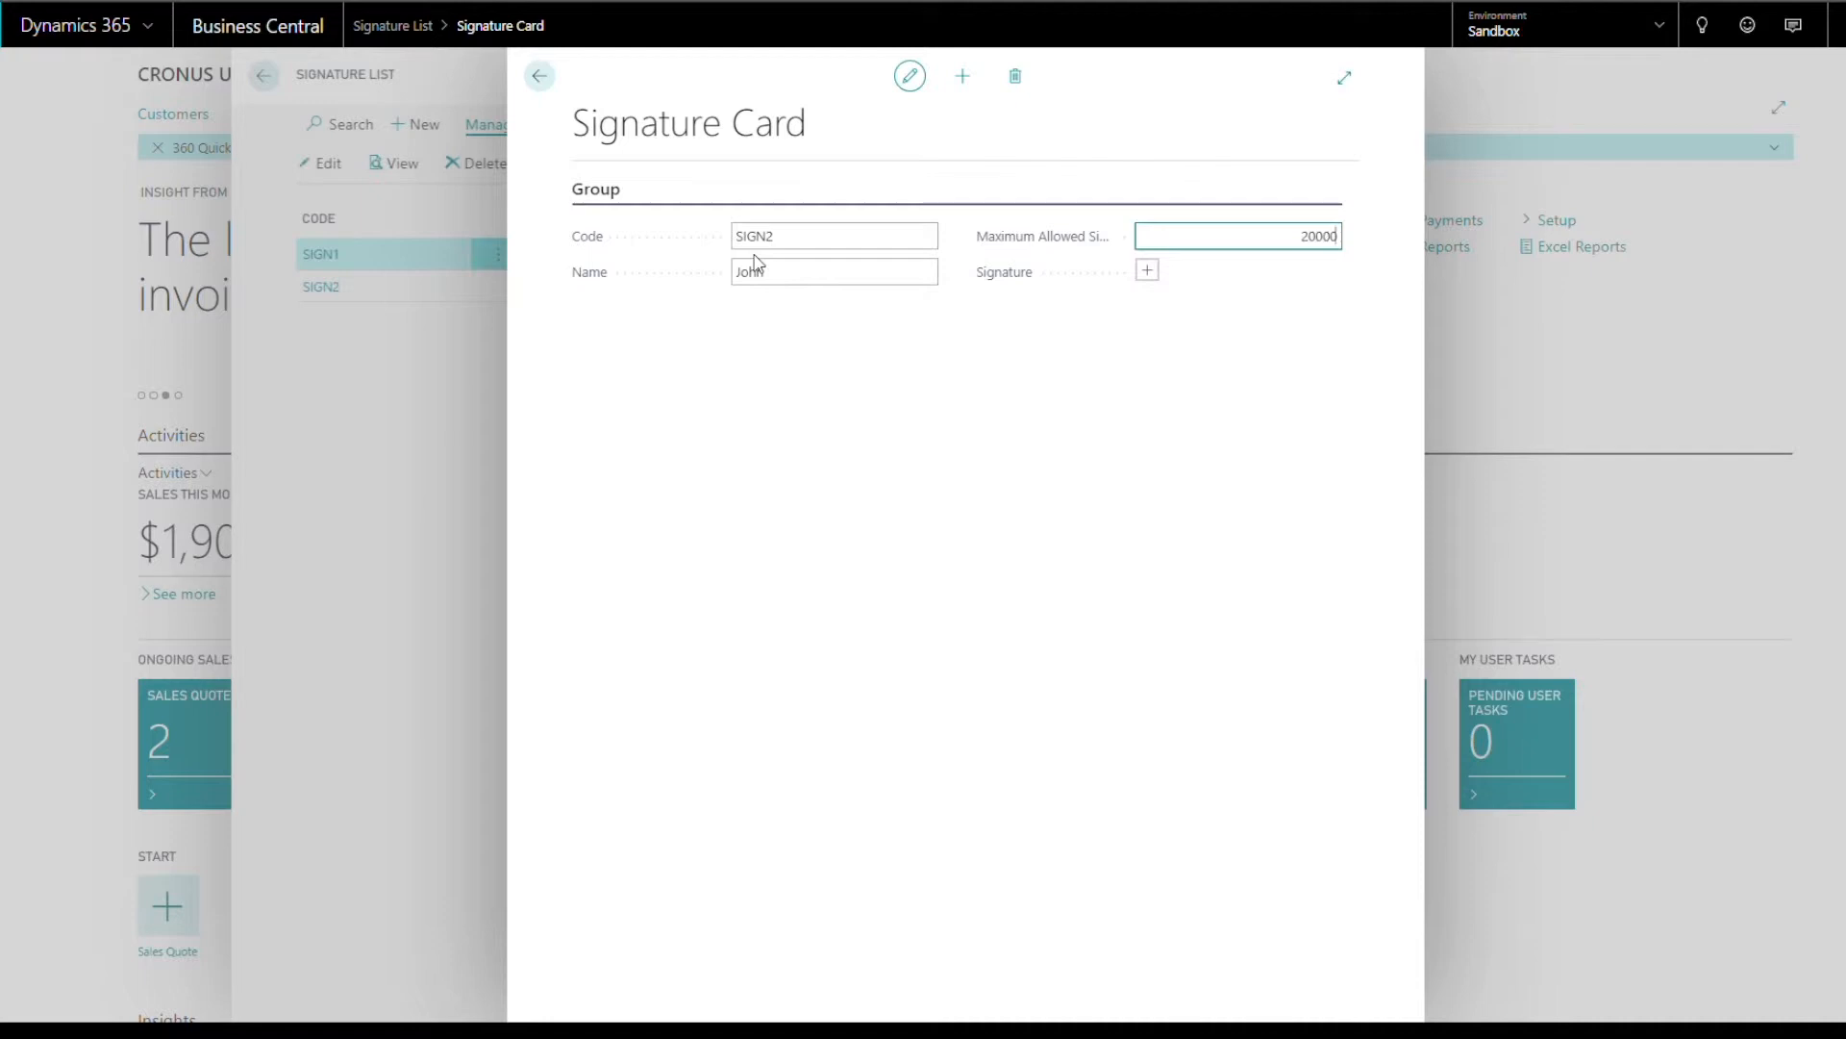
click(1144, 269)
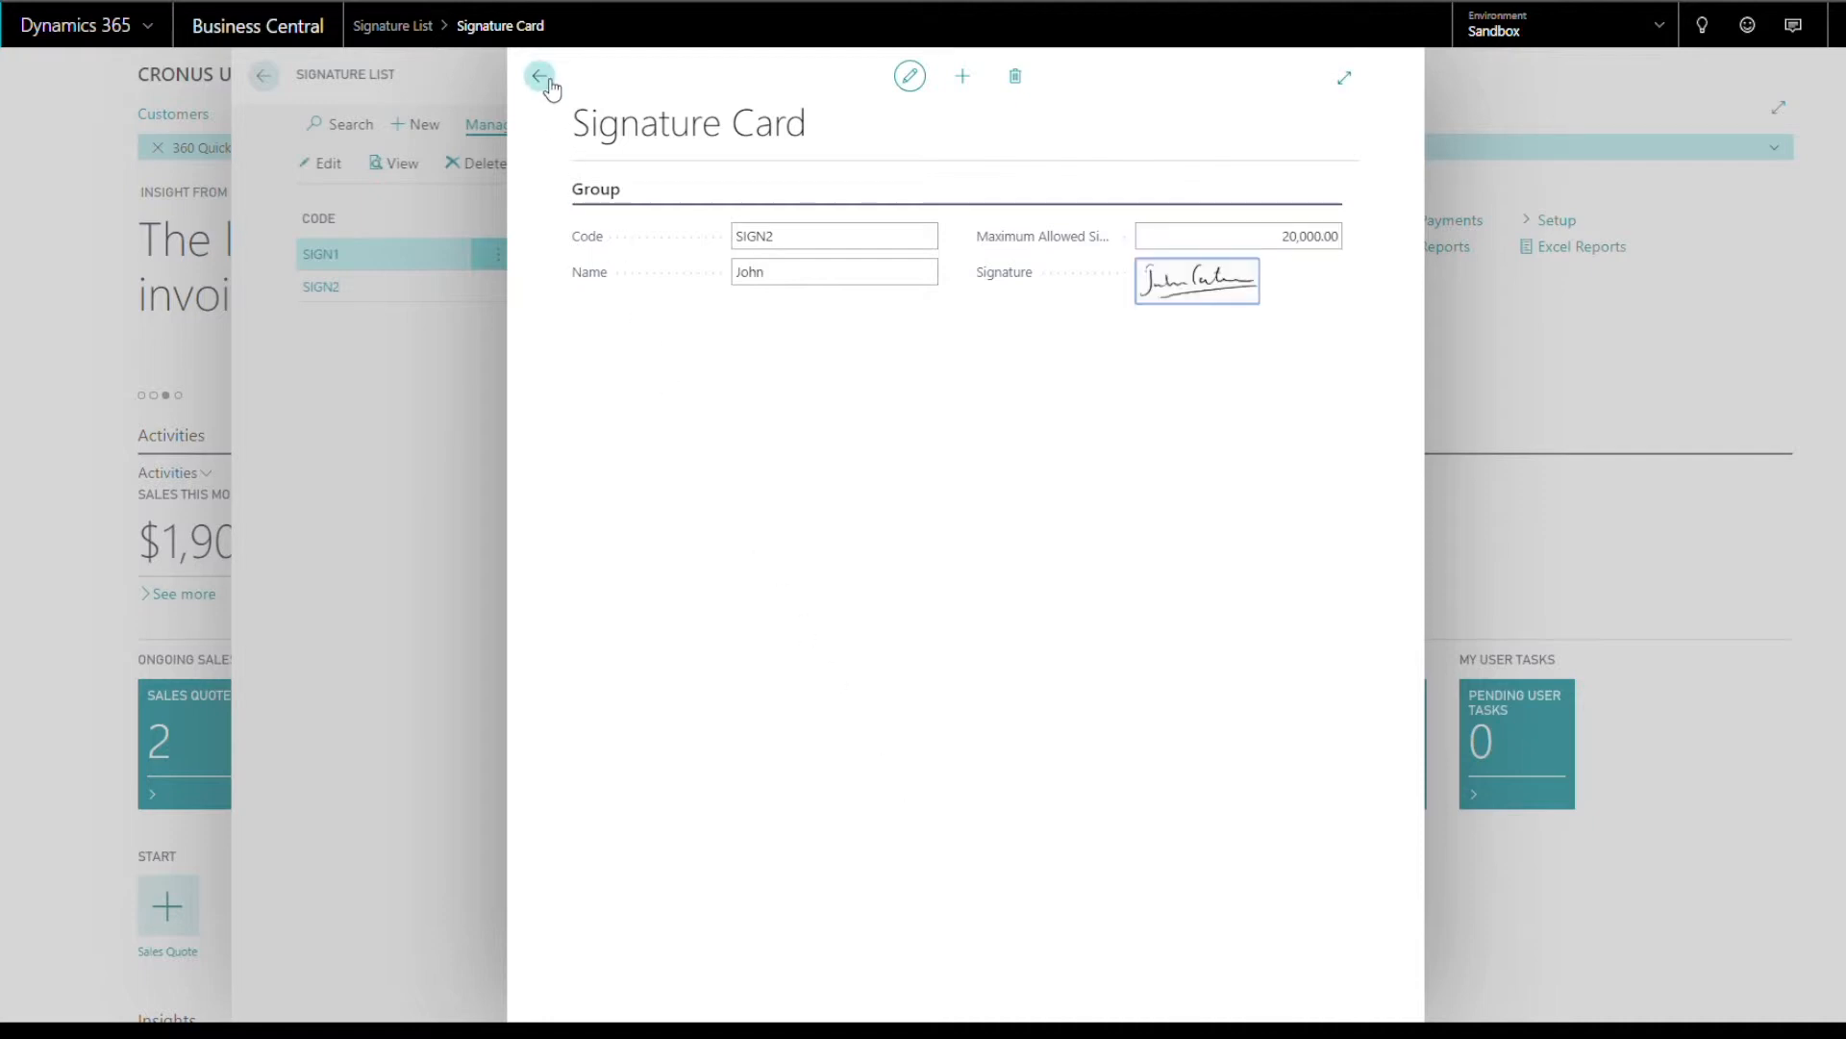
click(539, 75)
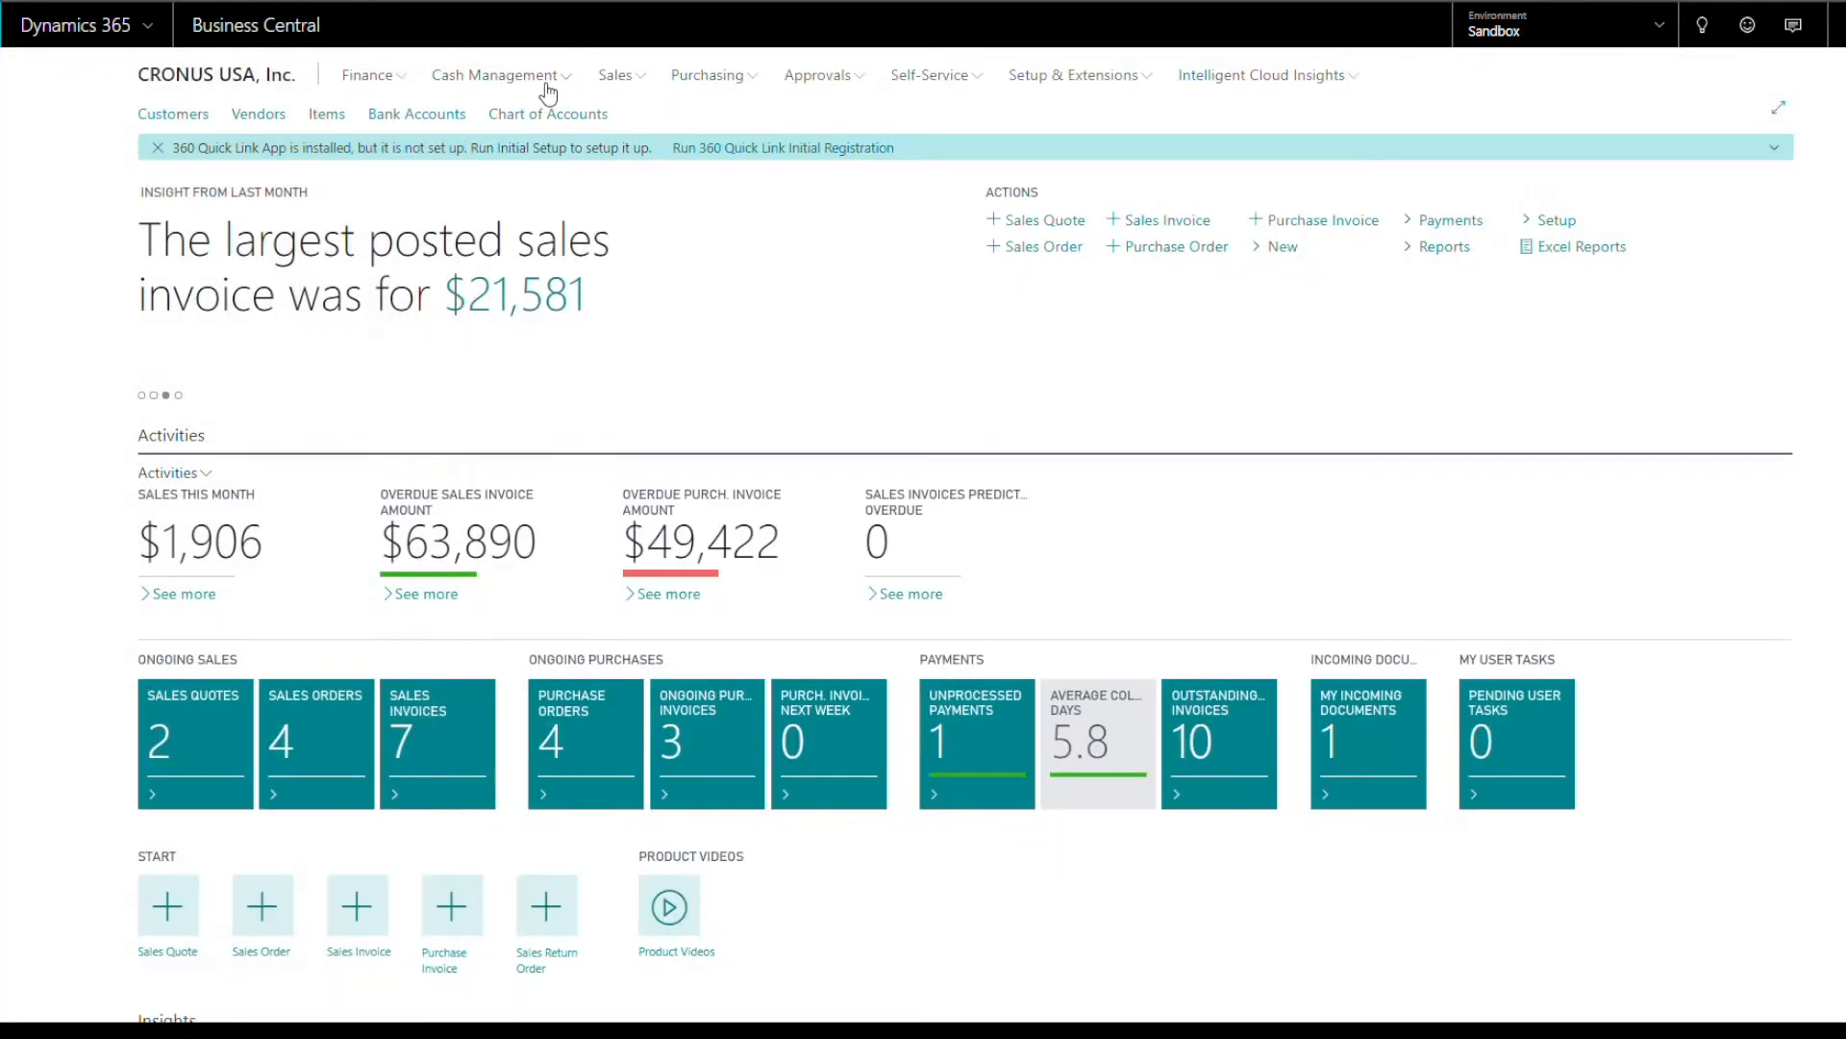
mouse_move(1674, 55)
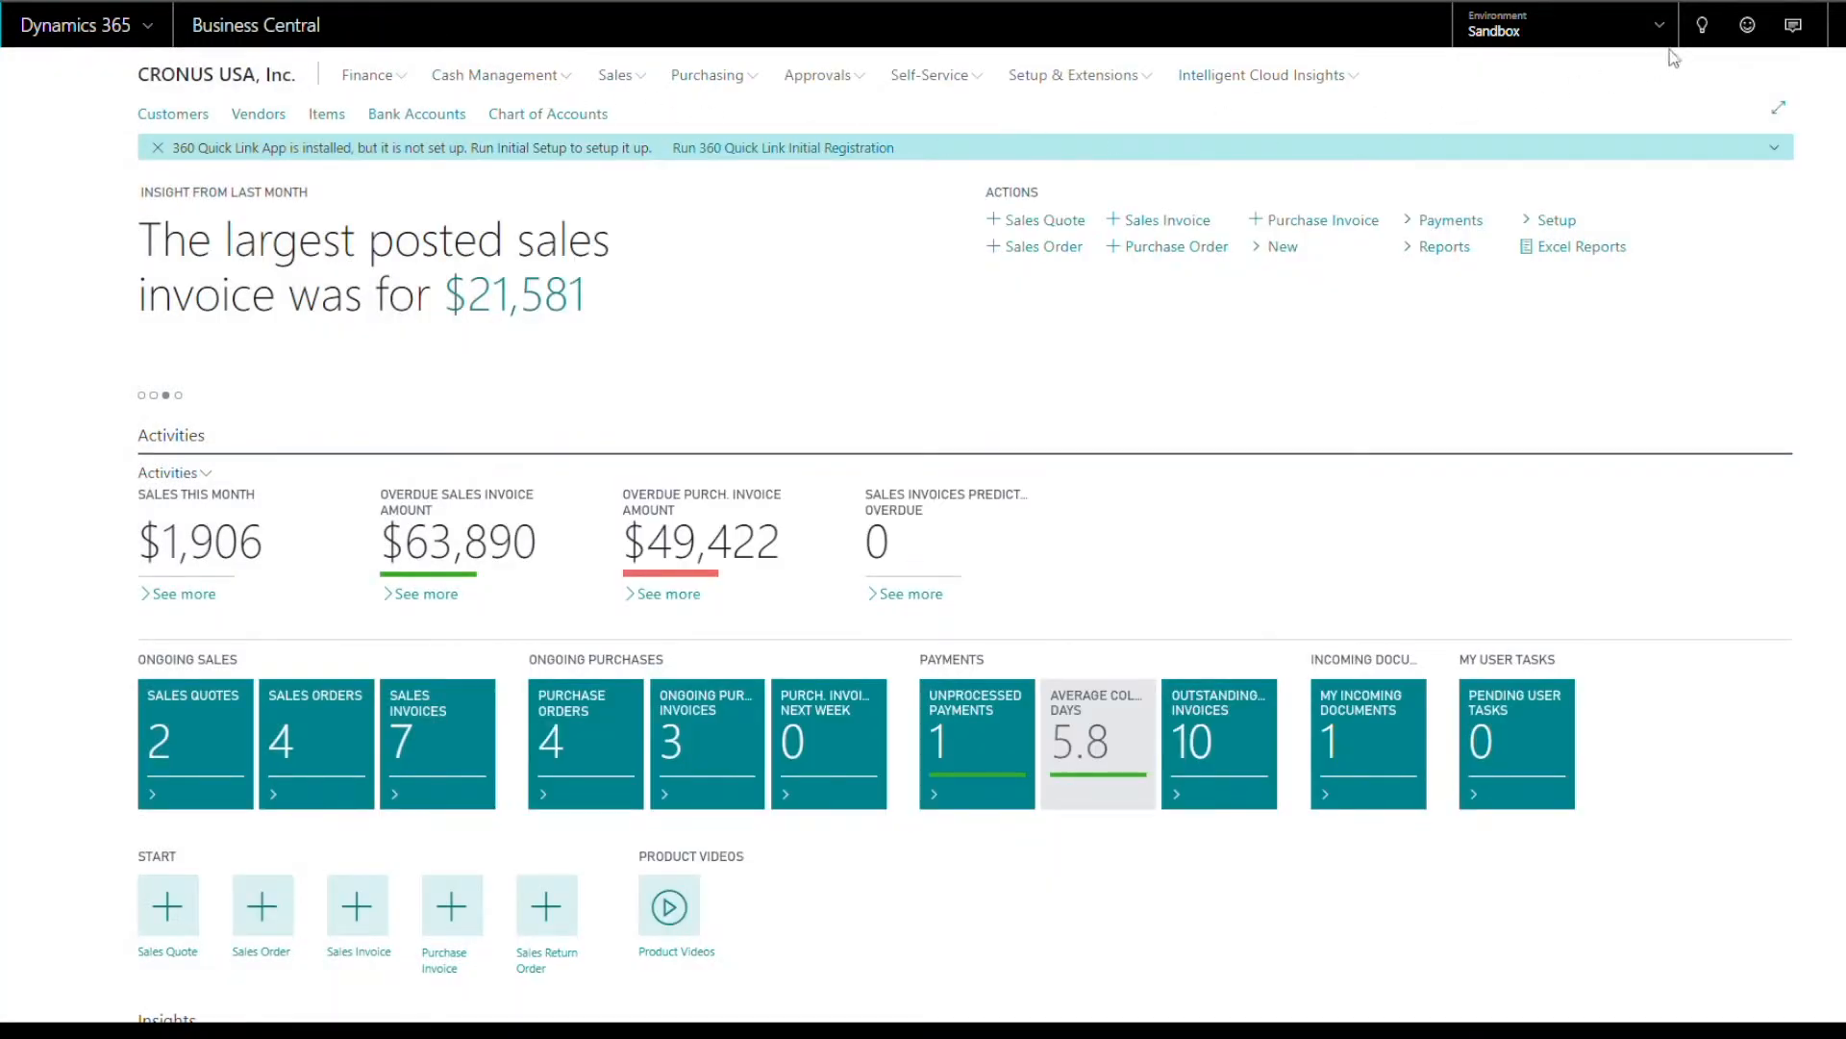
- Find and open the Company Information page by searching 'comp'
click(1702, 23)
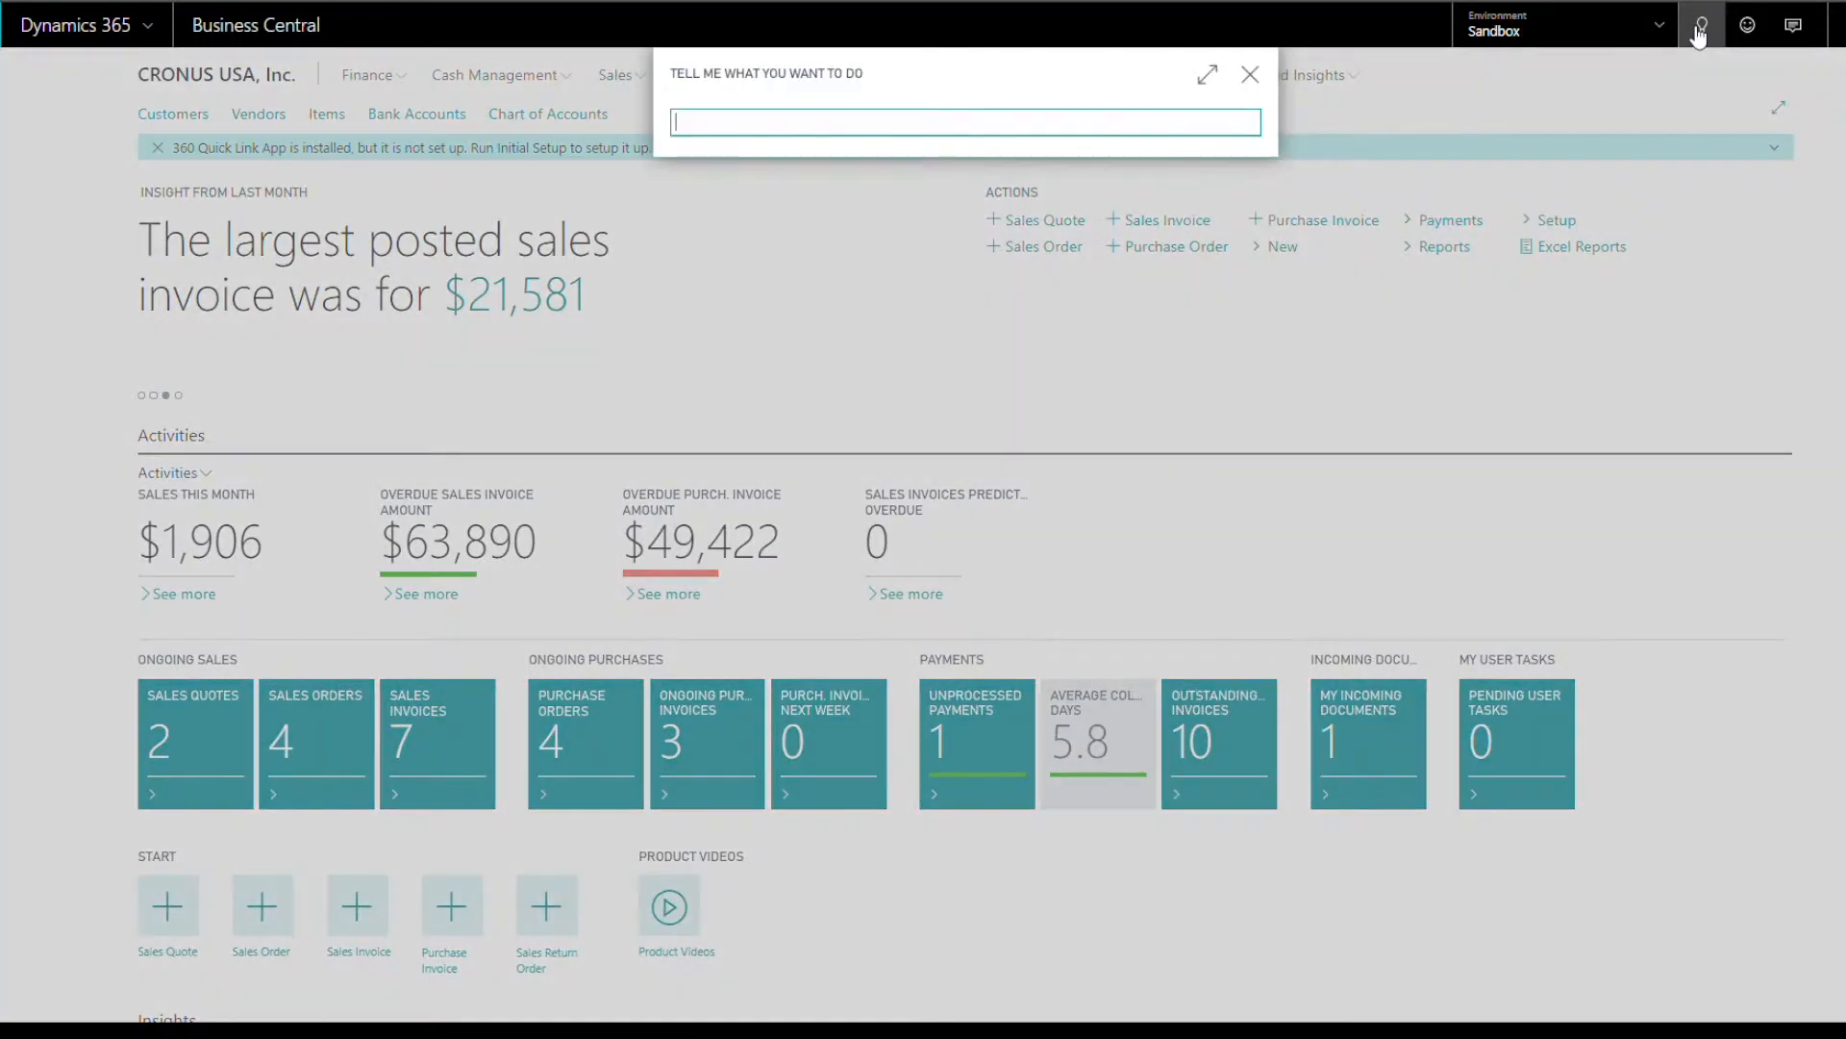
text(compani)
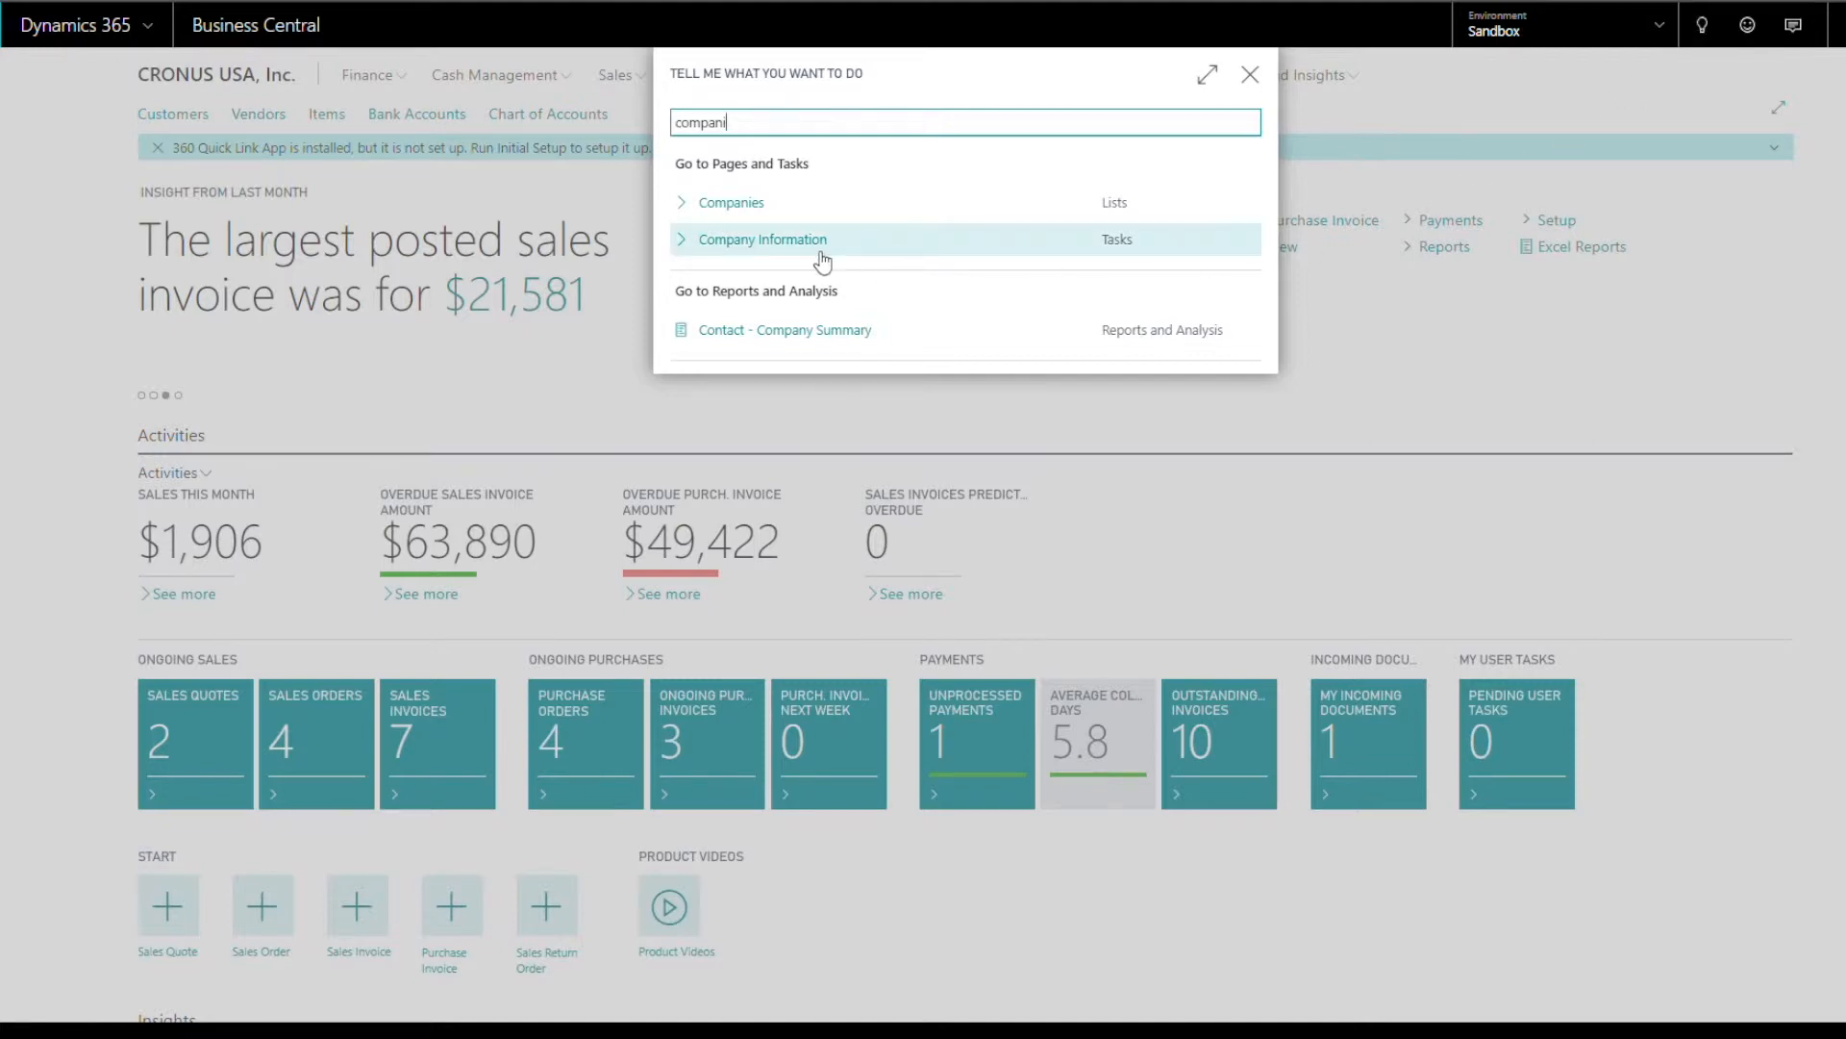
click(764, 239)
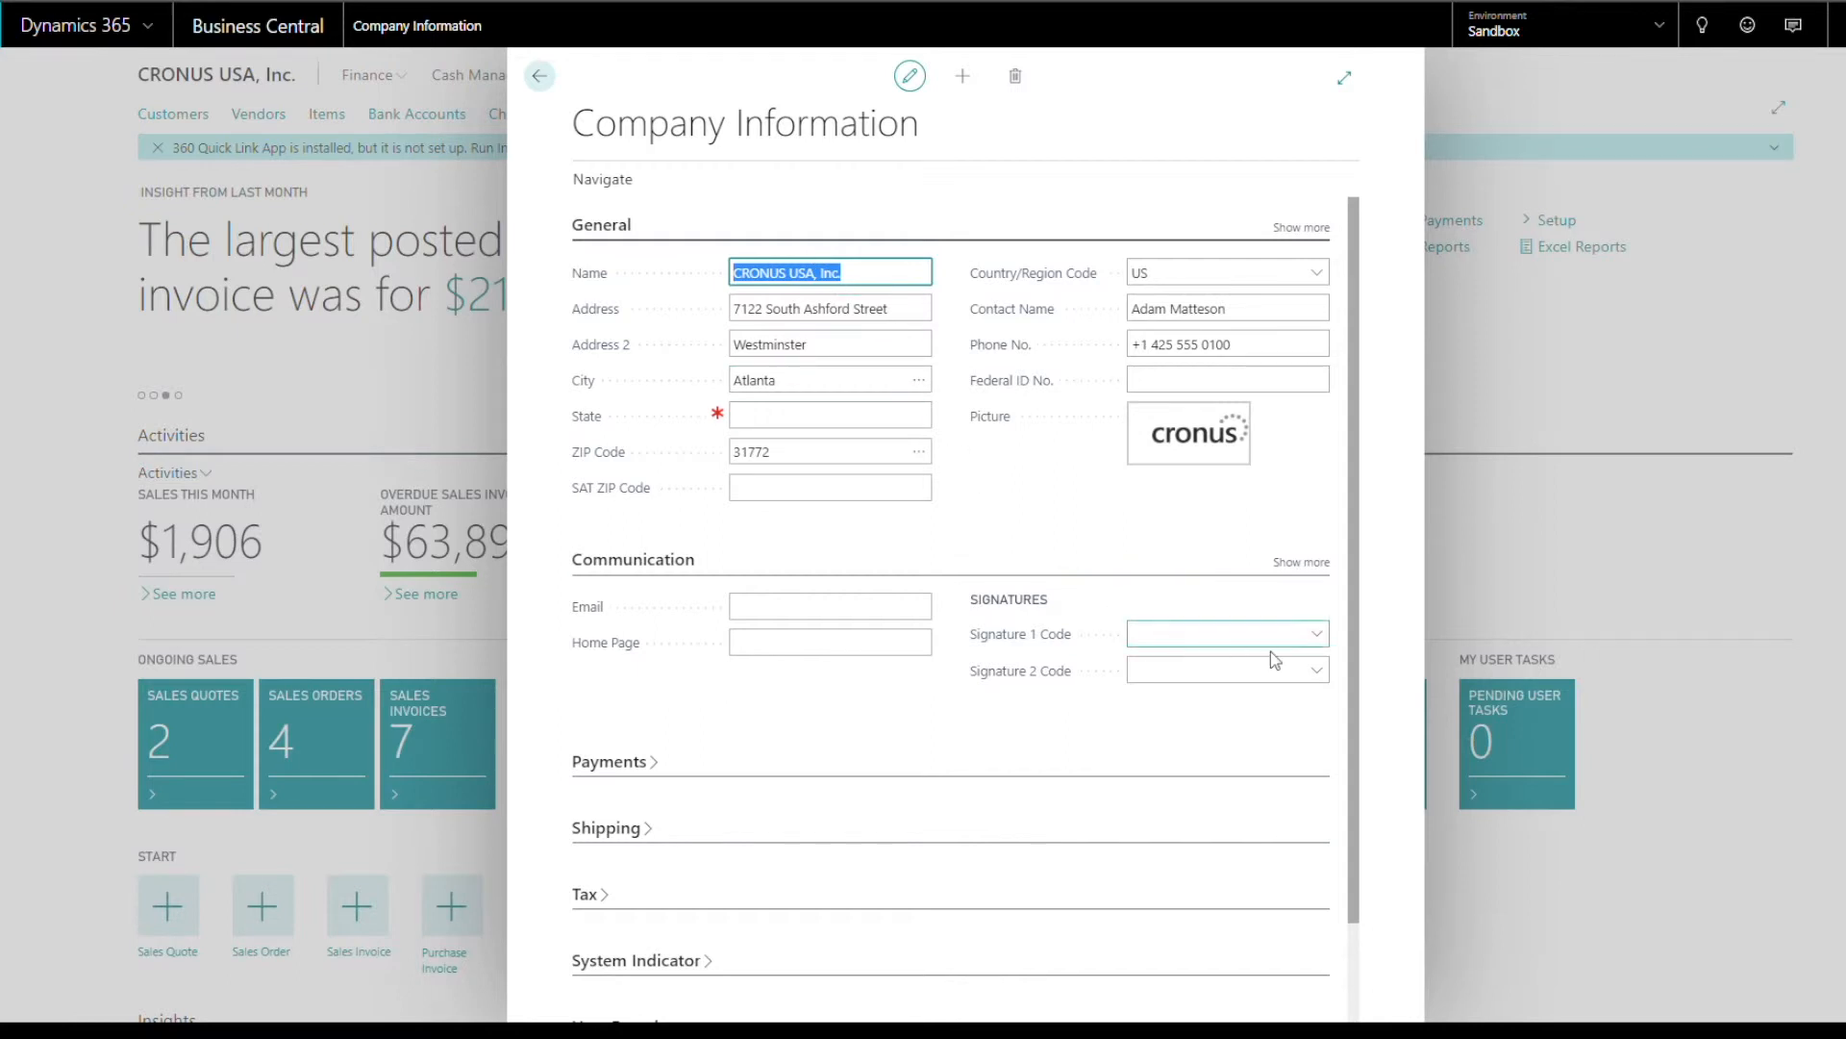
- Assign SIGN1 as Signature 1 and SIGN2 as Signature 2, then close Company Information
click(1315, 633)
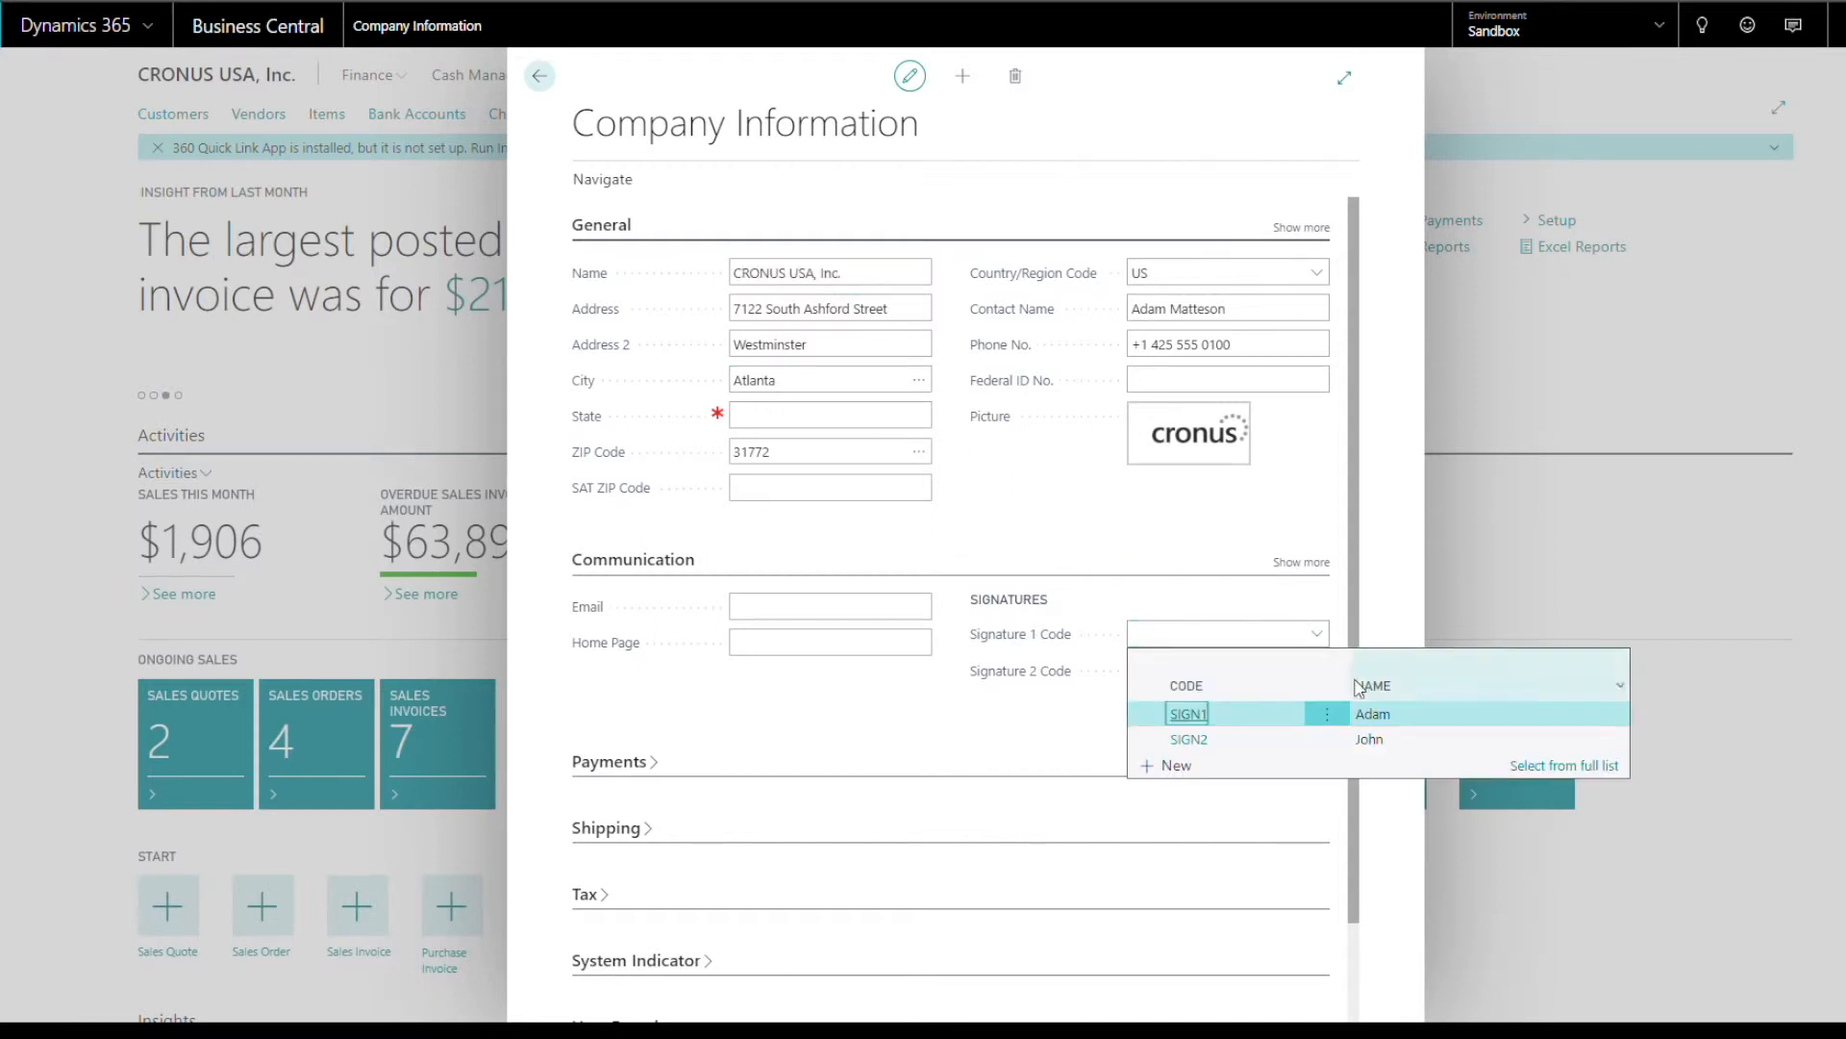
click(1187, 712)
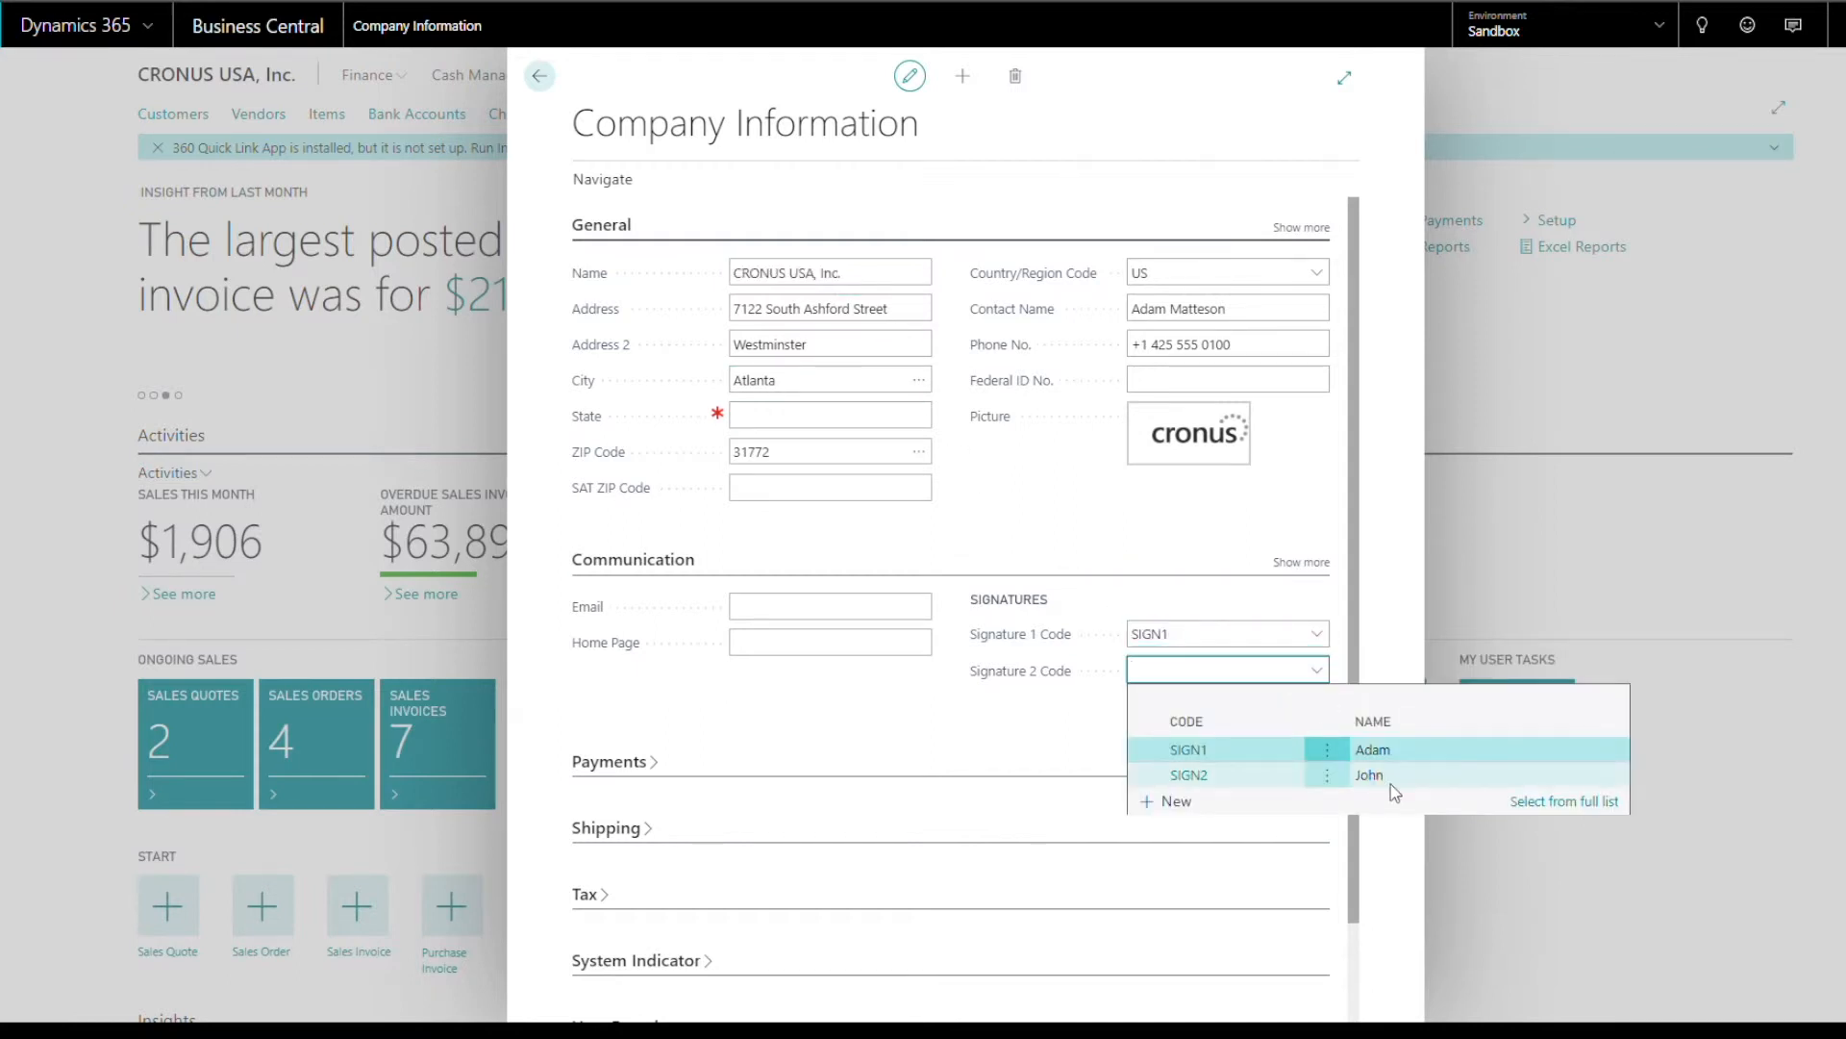
click(1188, 774)
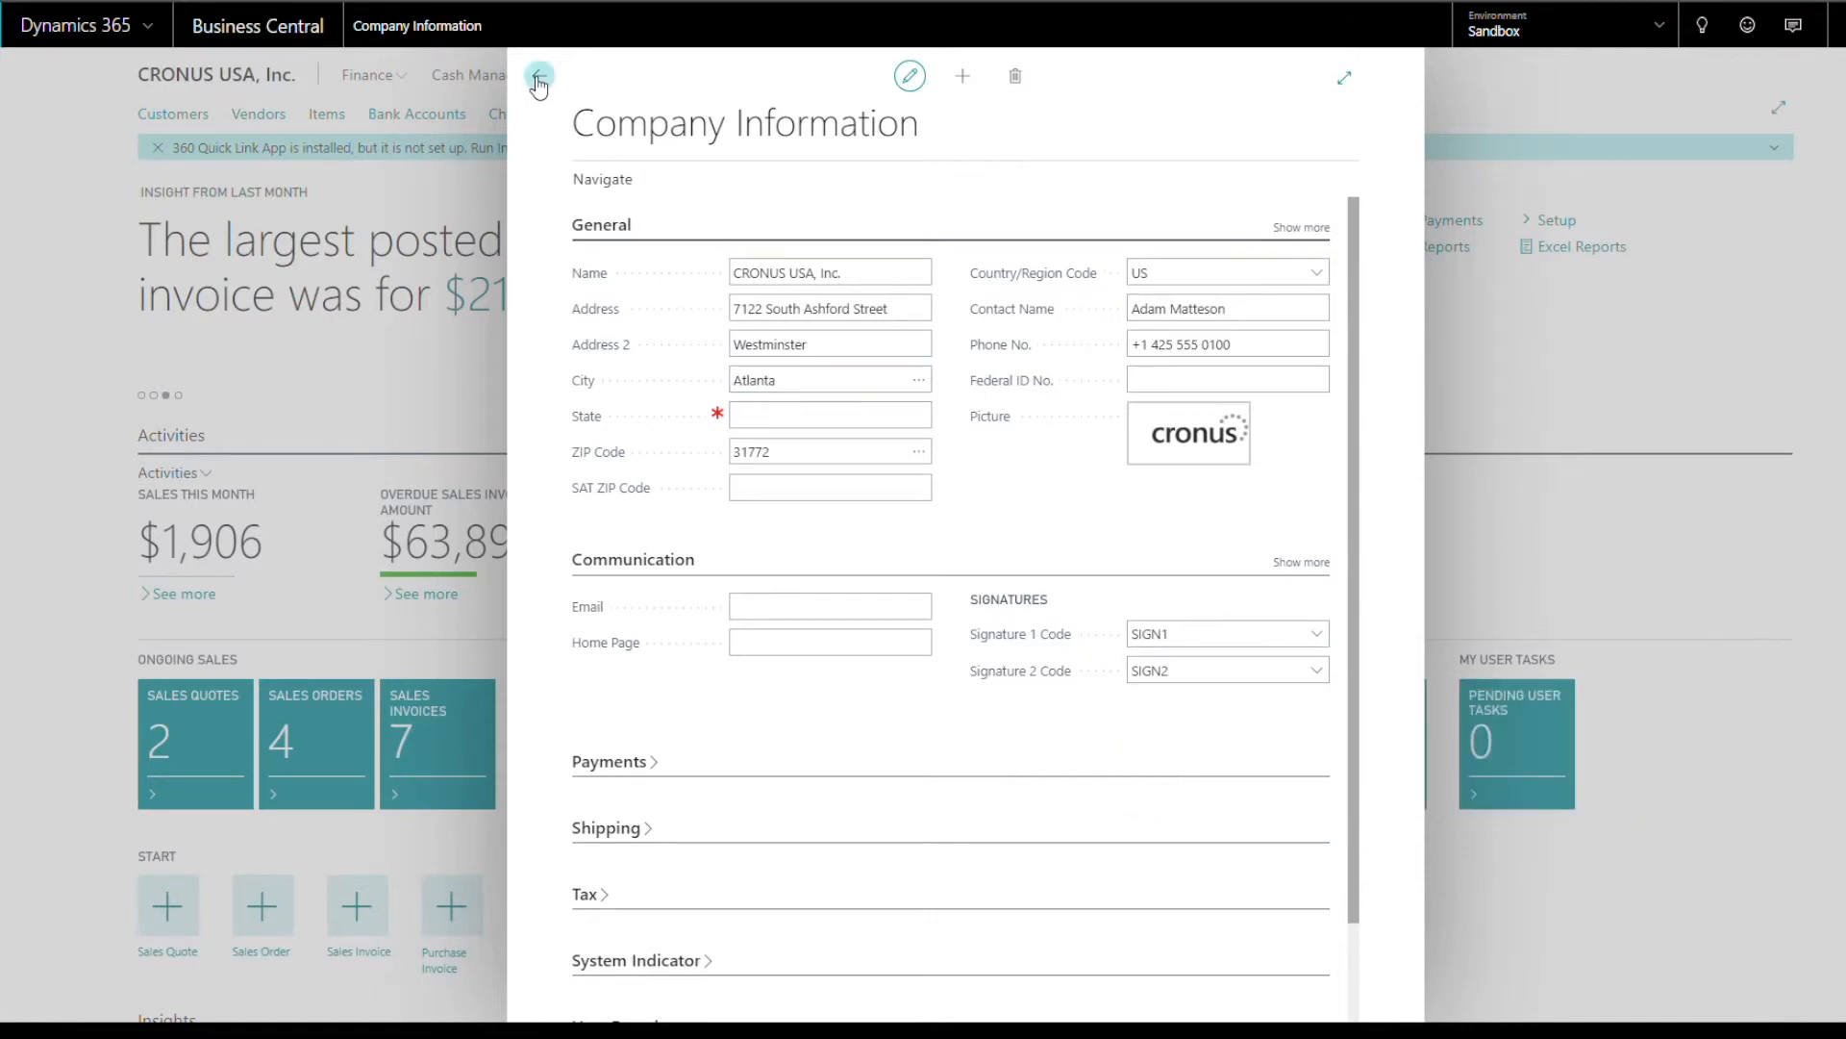
click(538, 77)
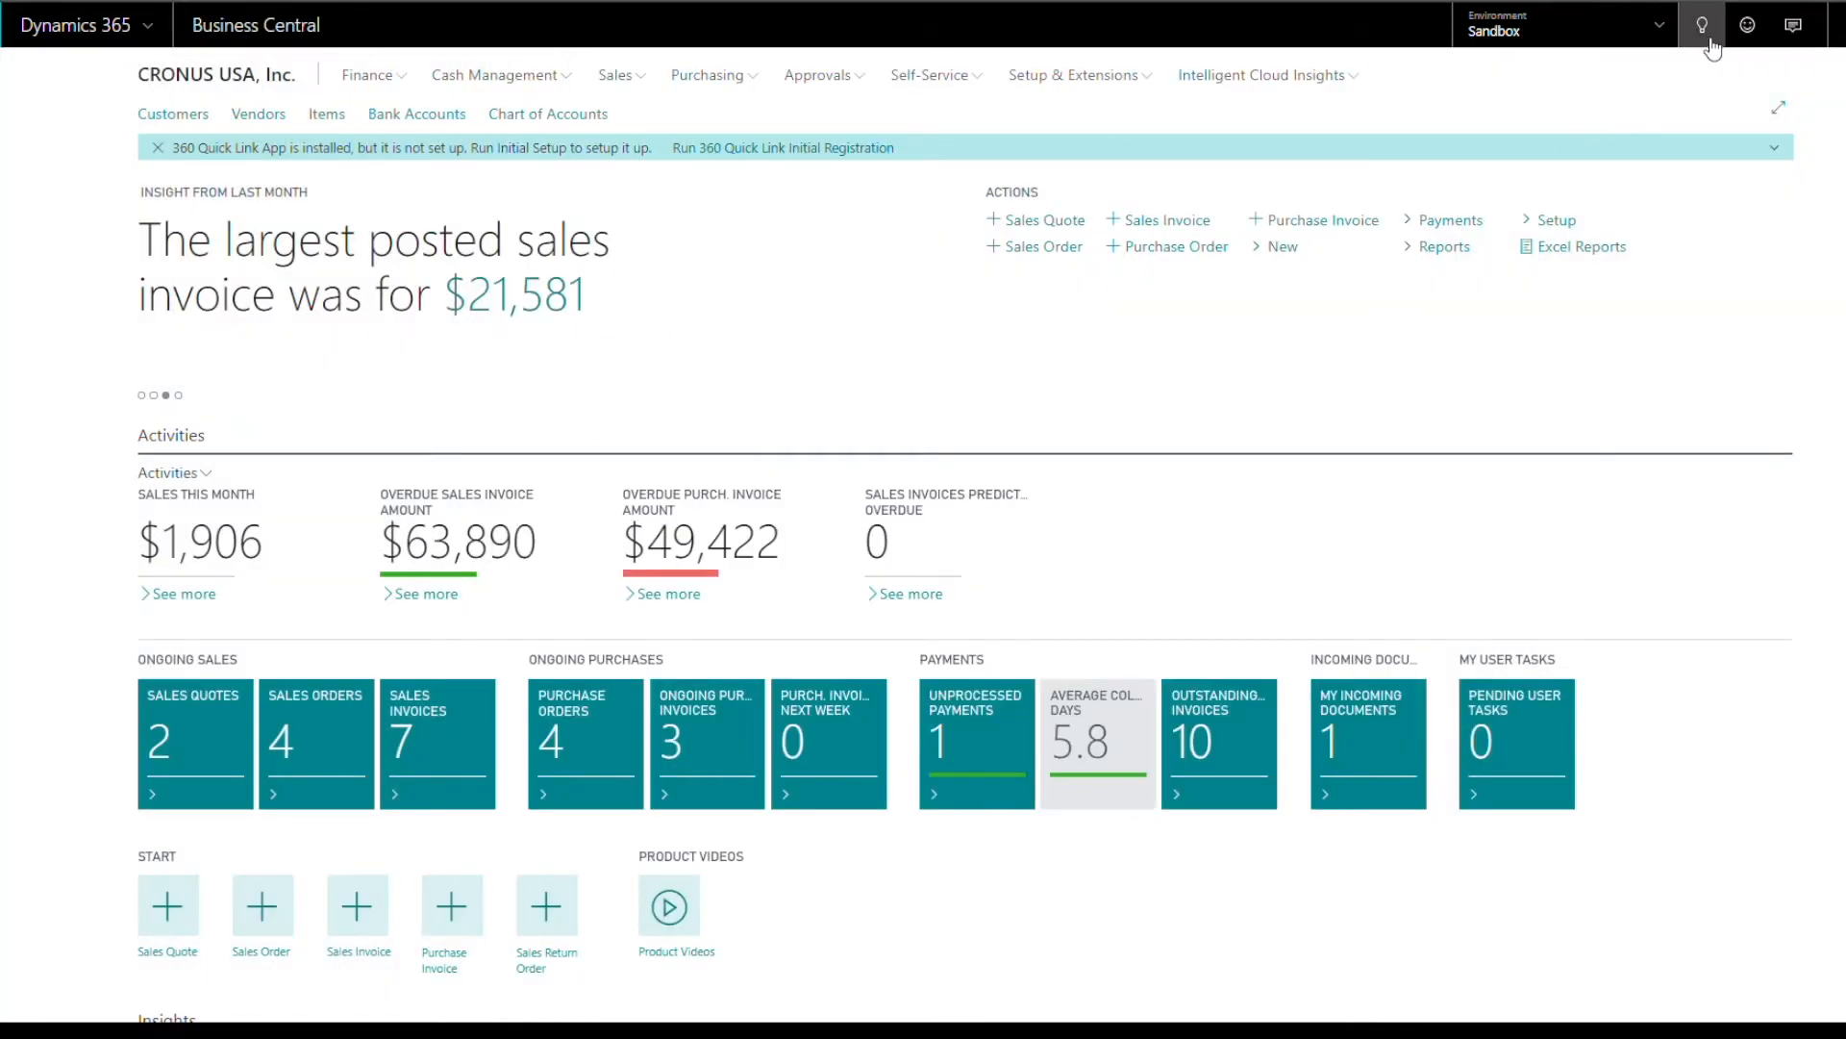
- Find and open Payment Journals on the CHEQUE batch with the Fabrikam, Inc. line
click(1702, 25)
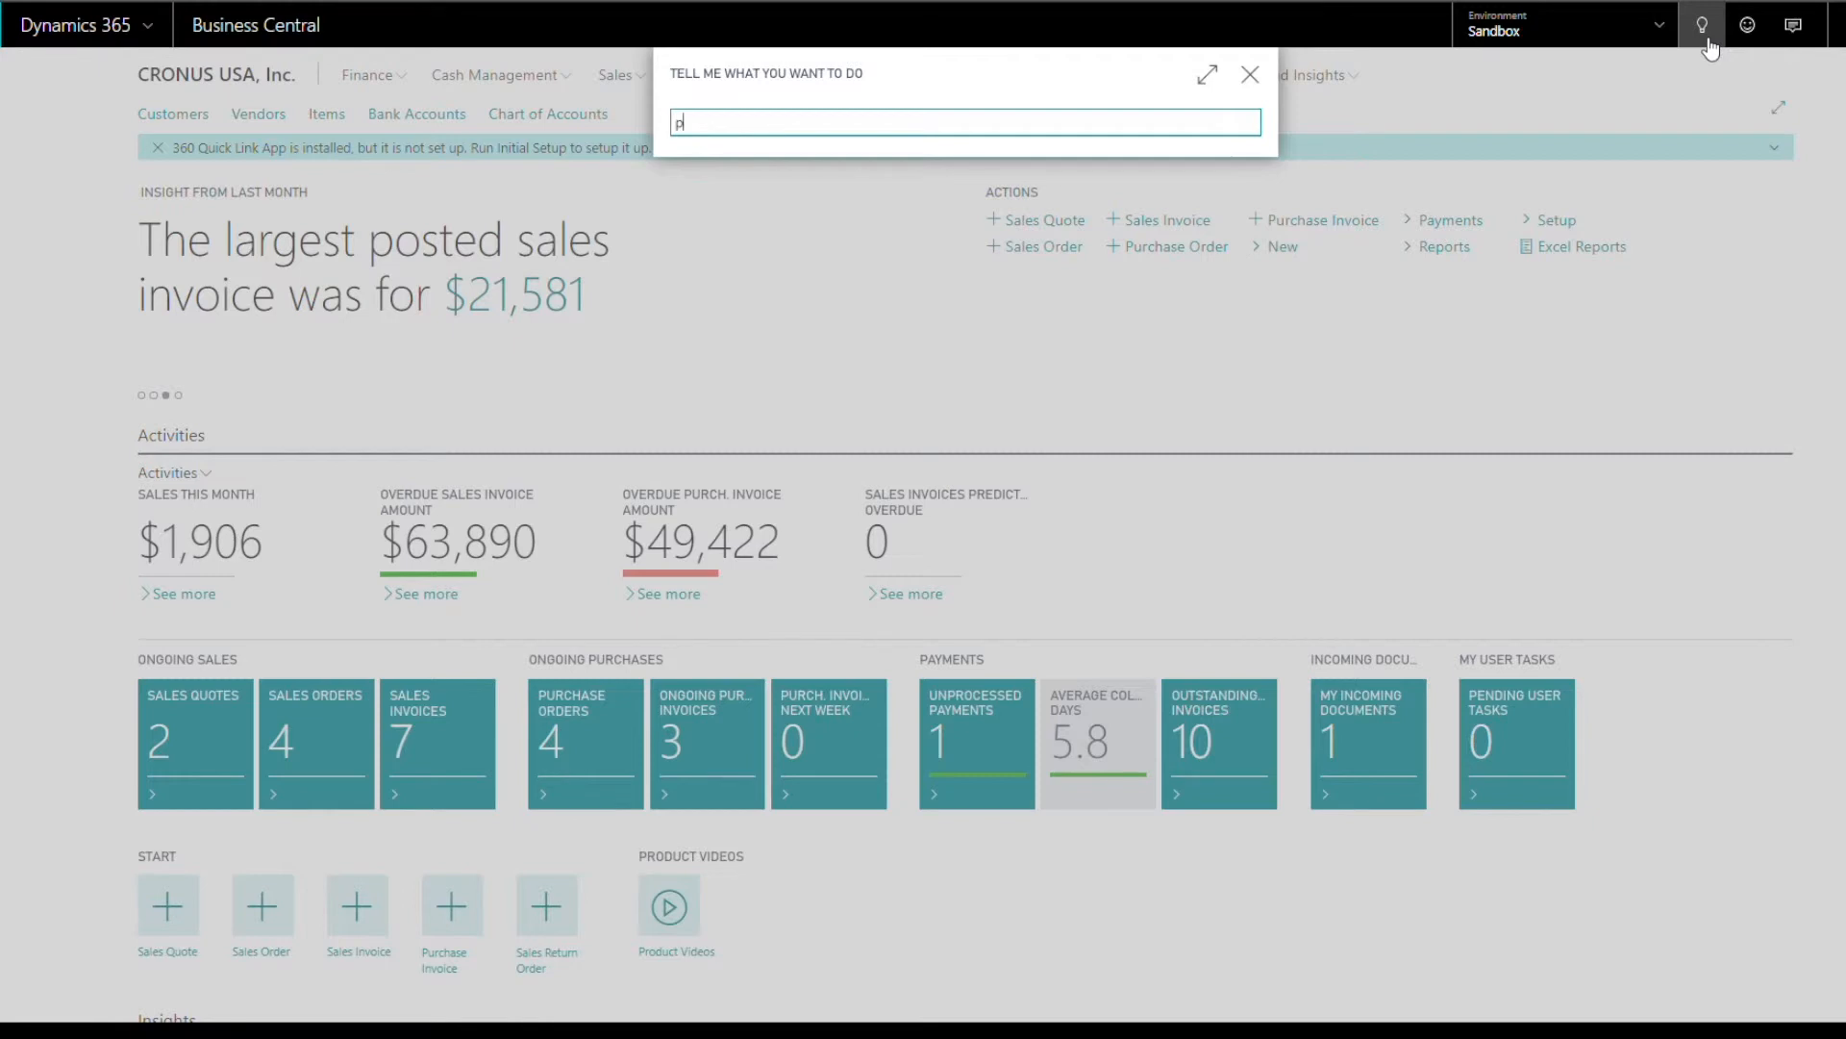
text(payment jour)
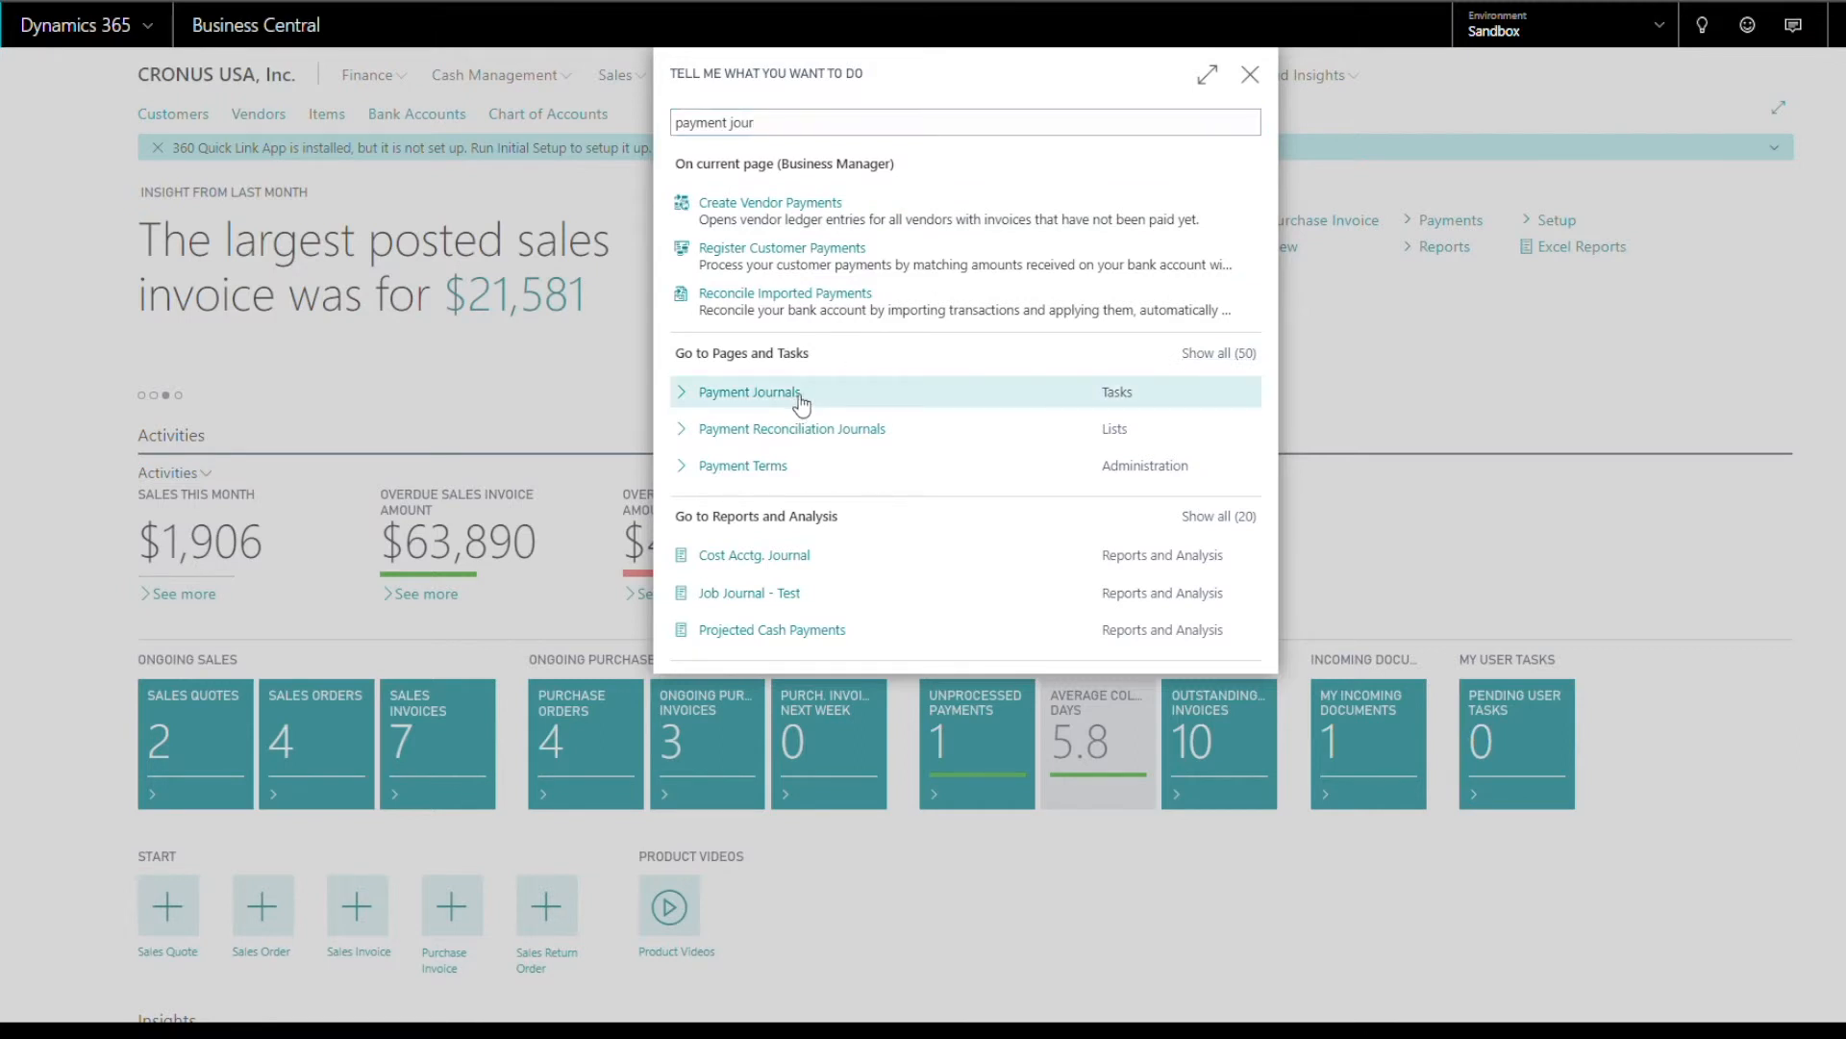
click(748, 392)
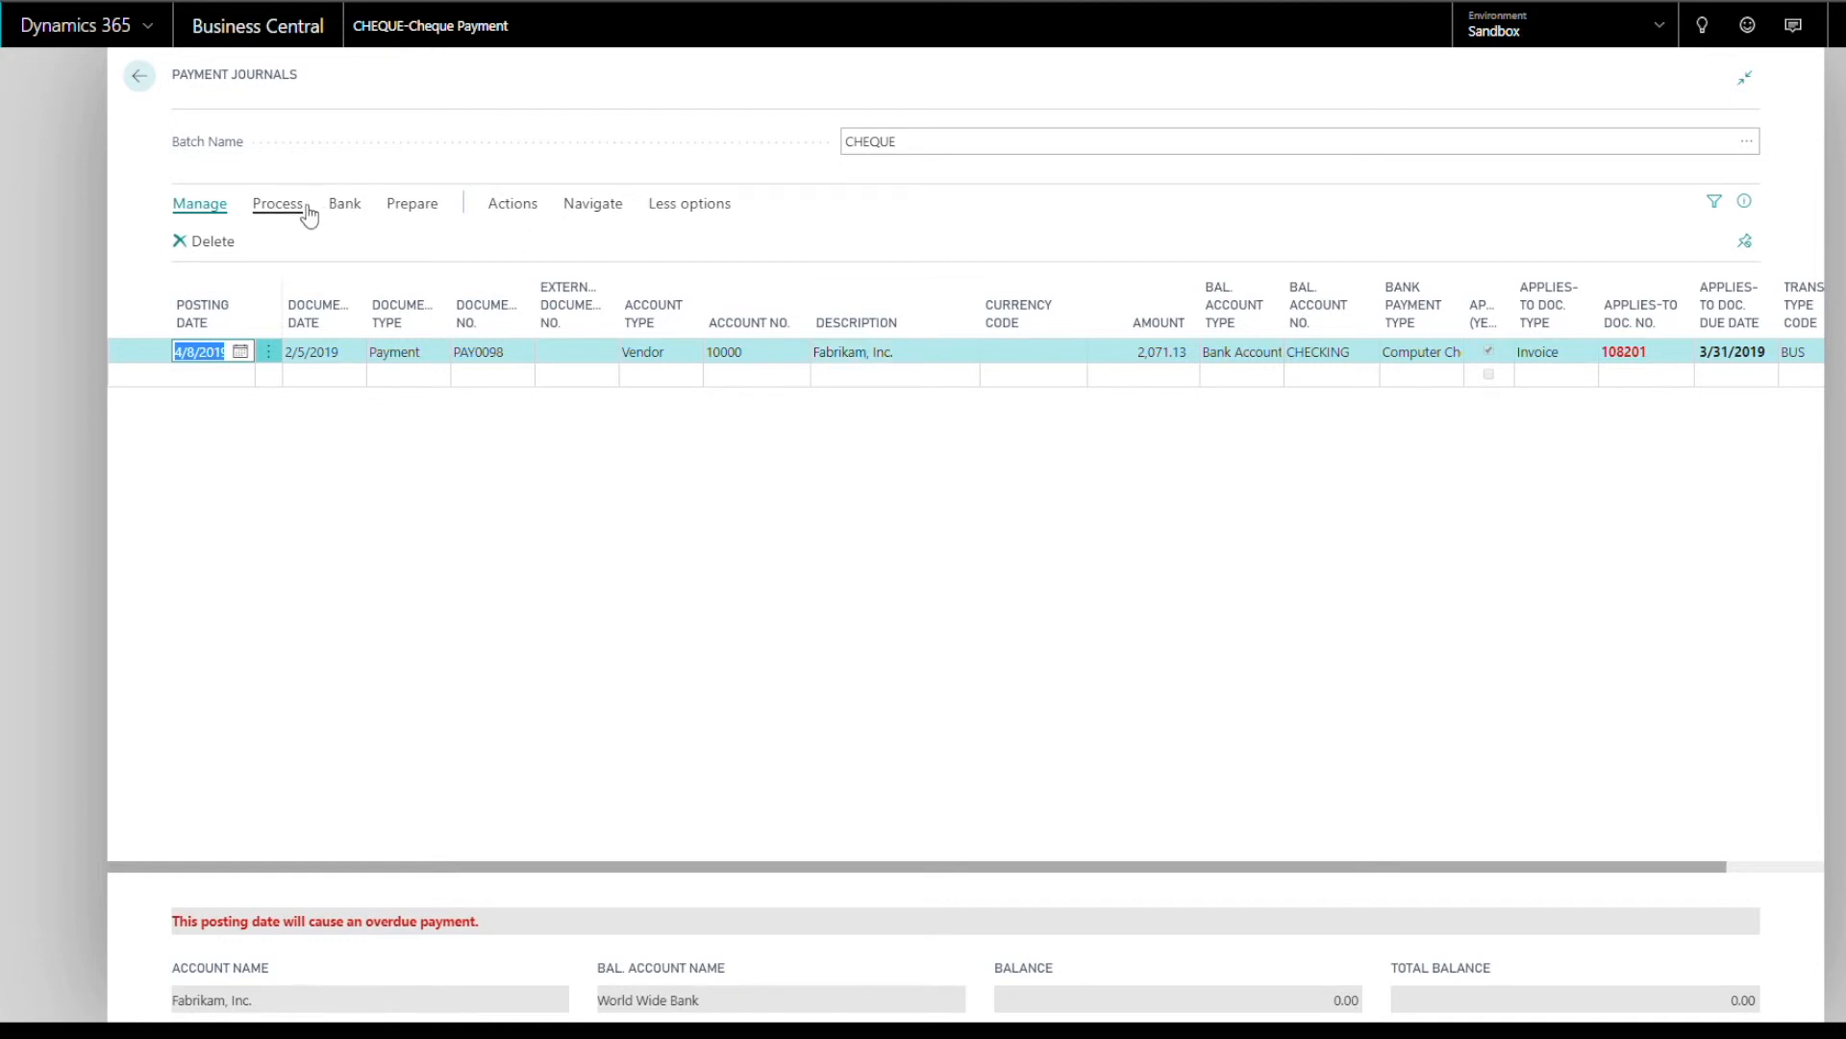
- Bring up the Print Check options for the CHECKING account, last check number 203
click(277, 202)
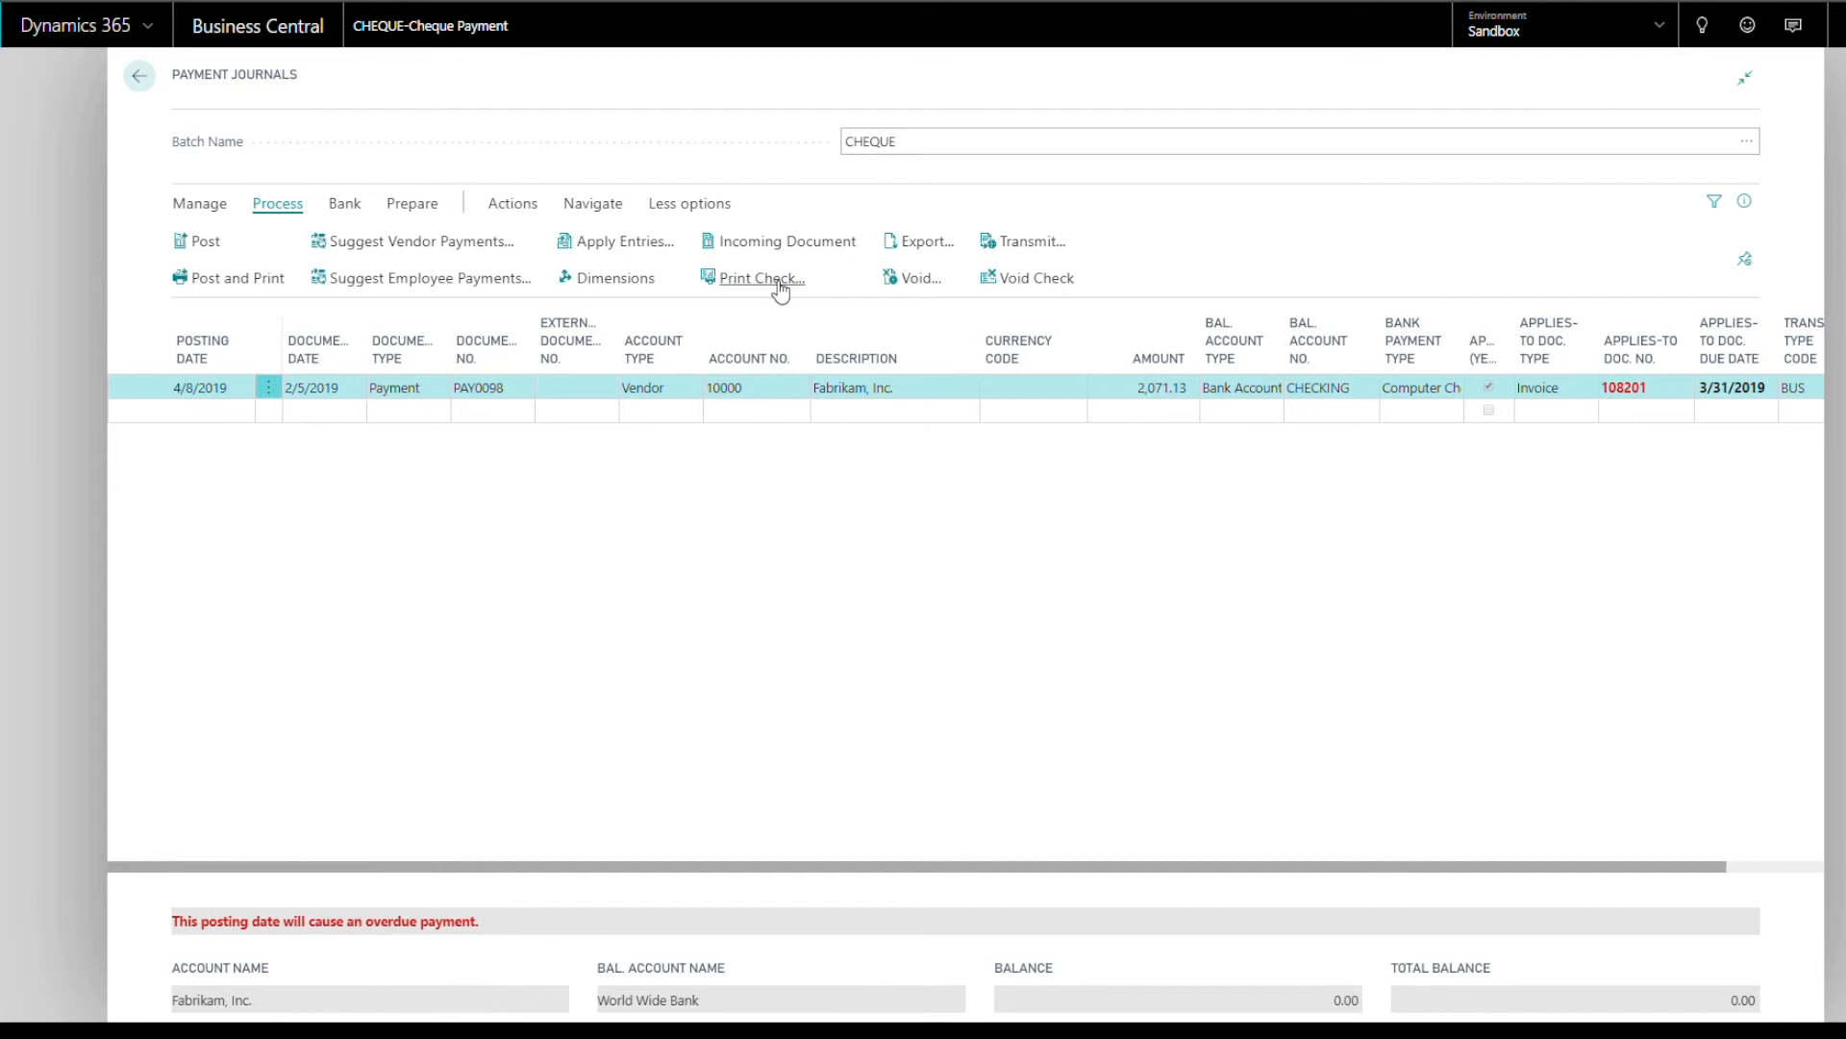
click(762, 277)
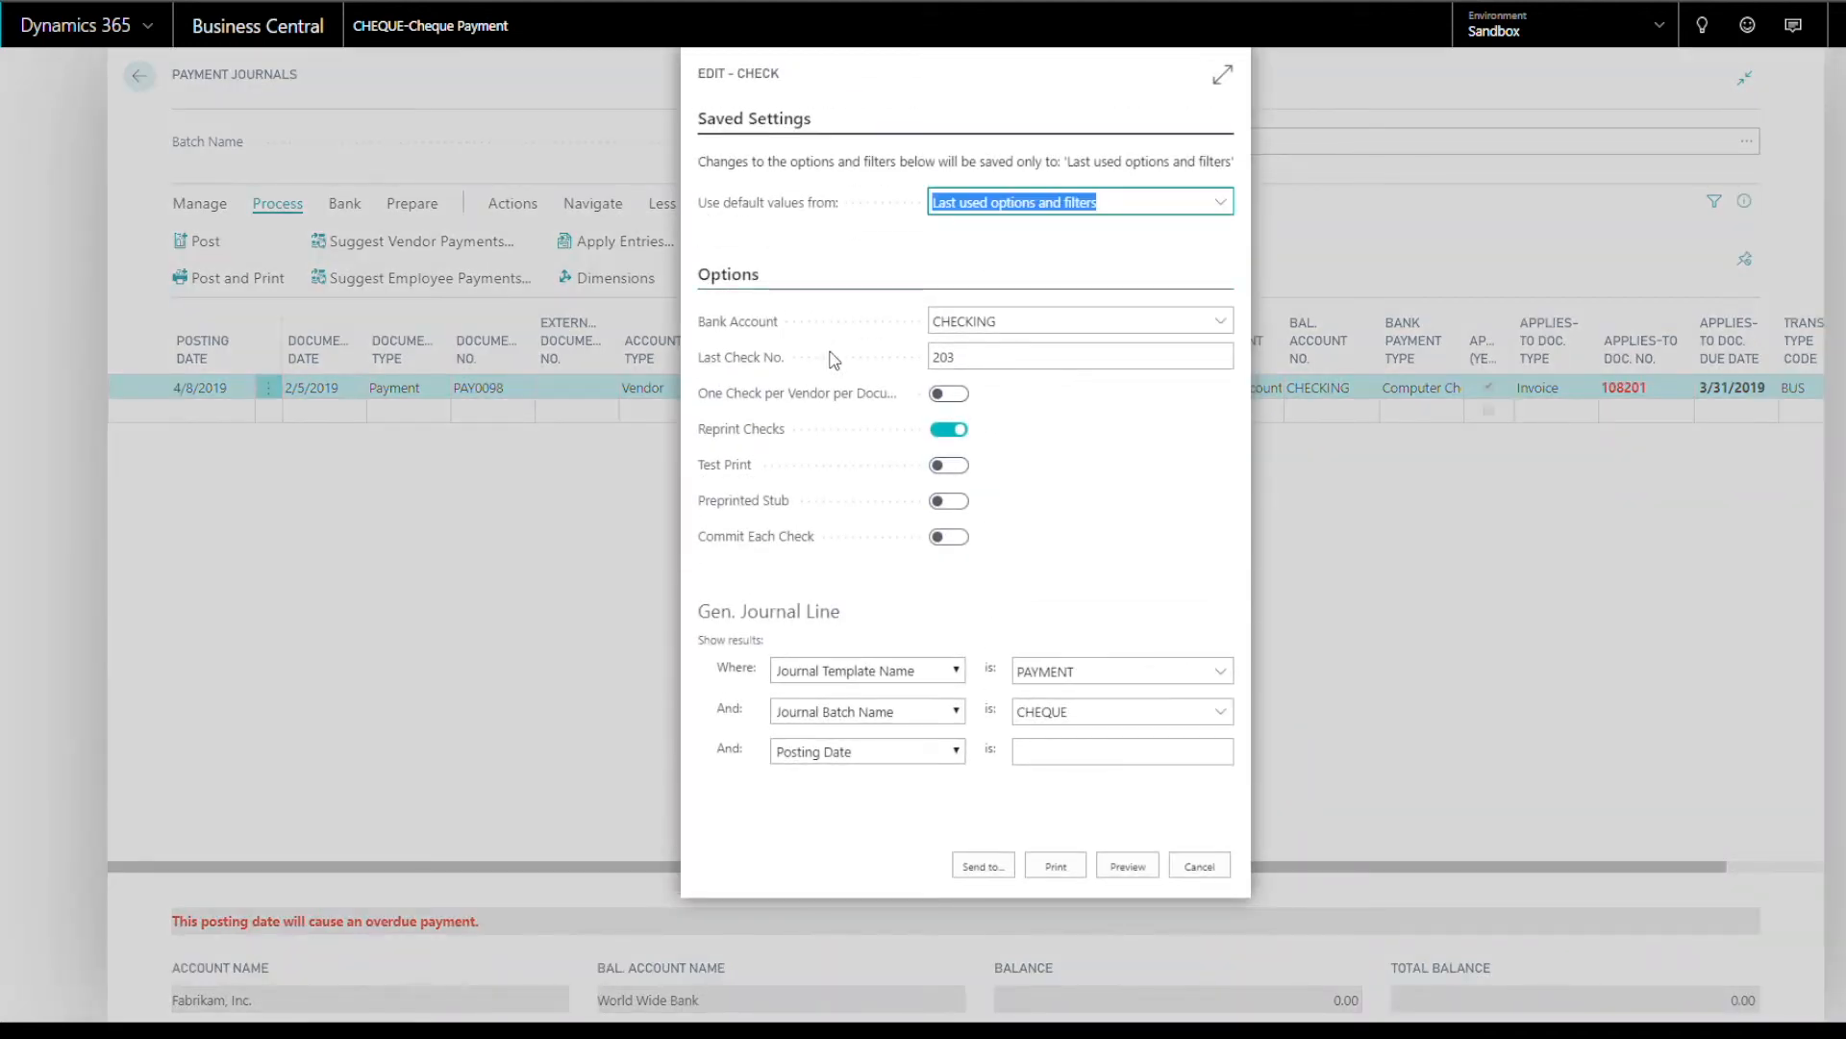
mouse_move(1054, 865)
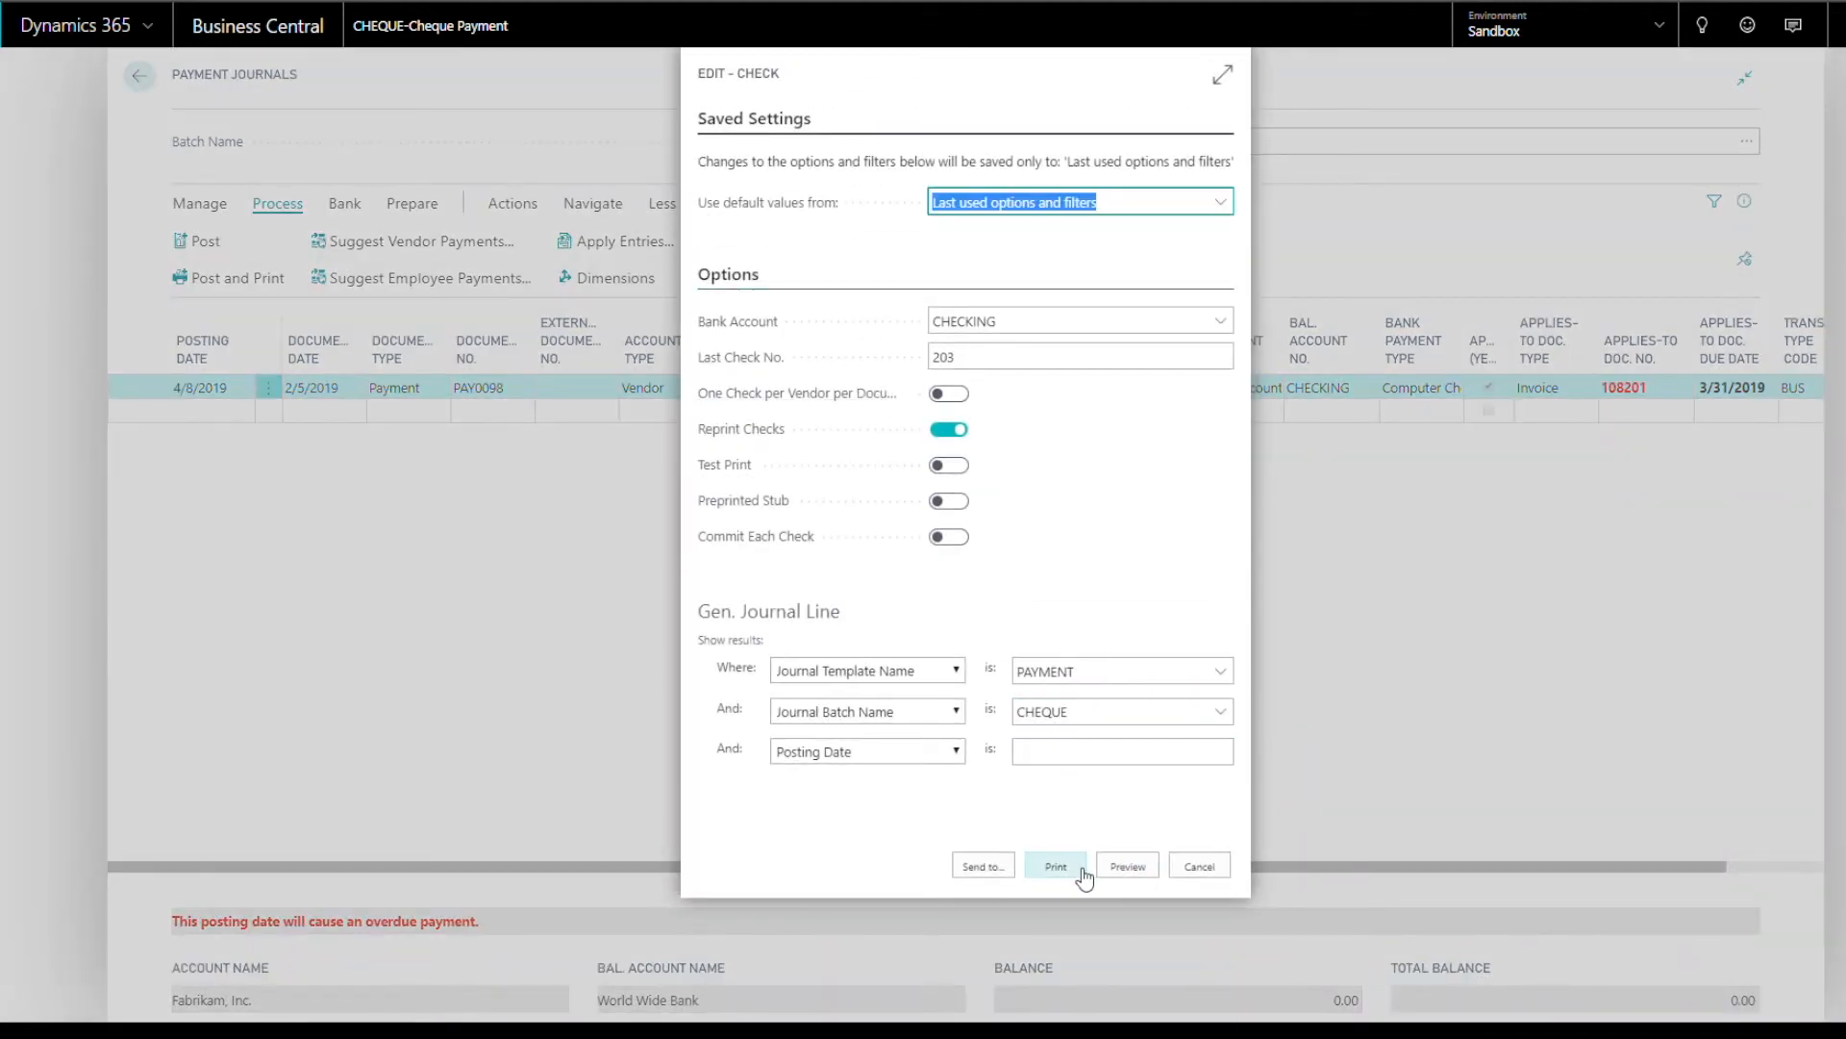